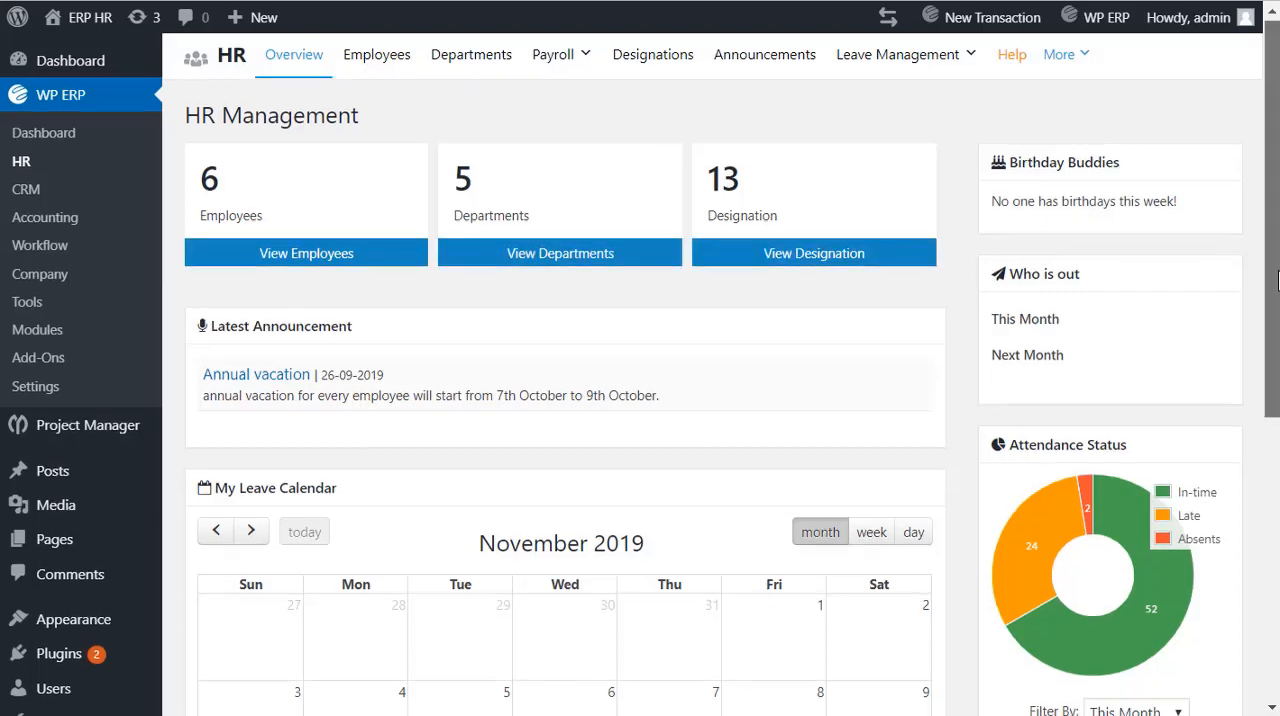
scroll(down, 3)
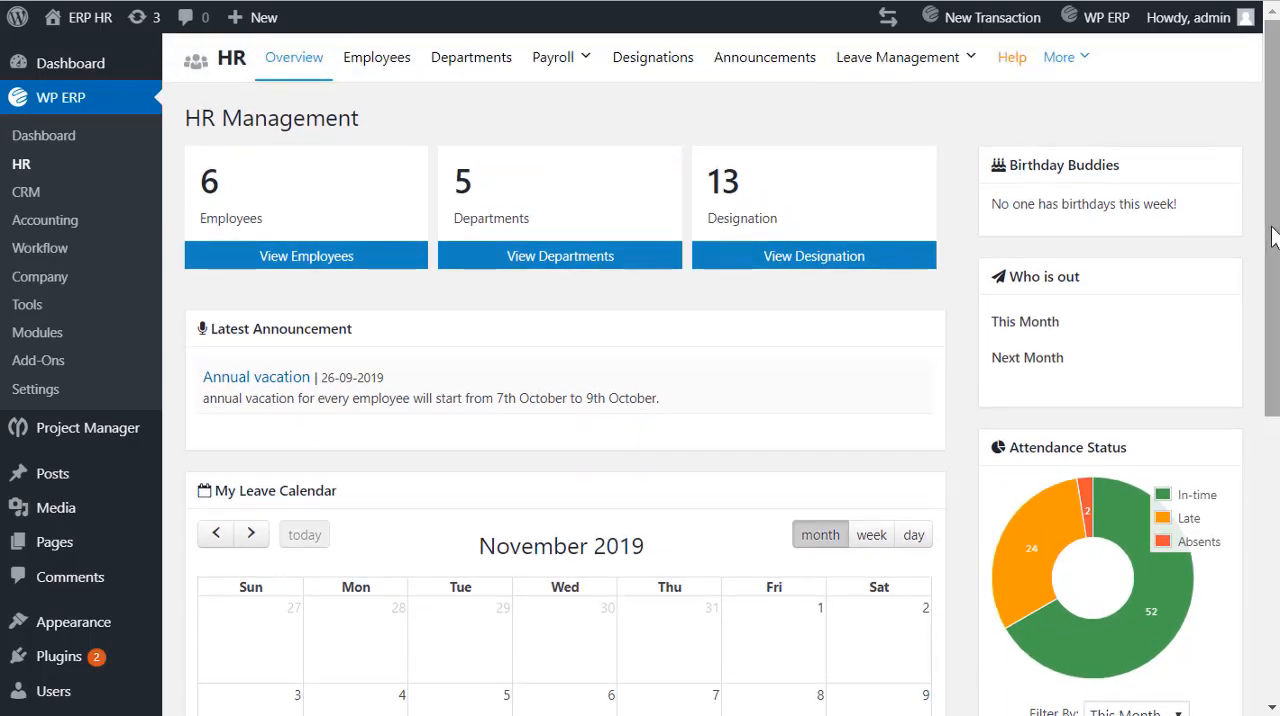
click(472, 56)
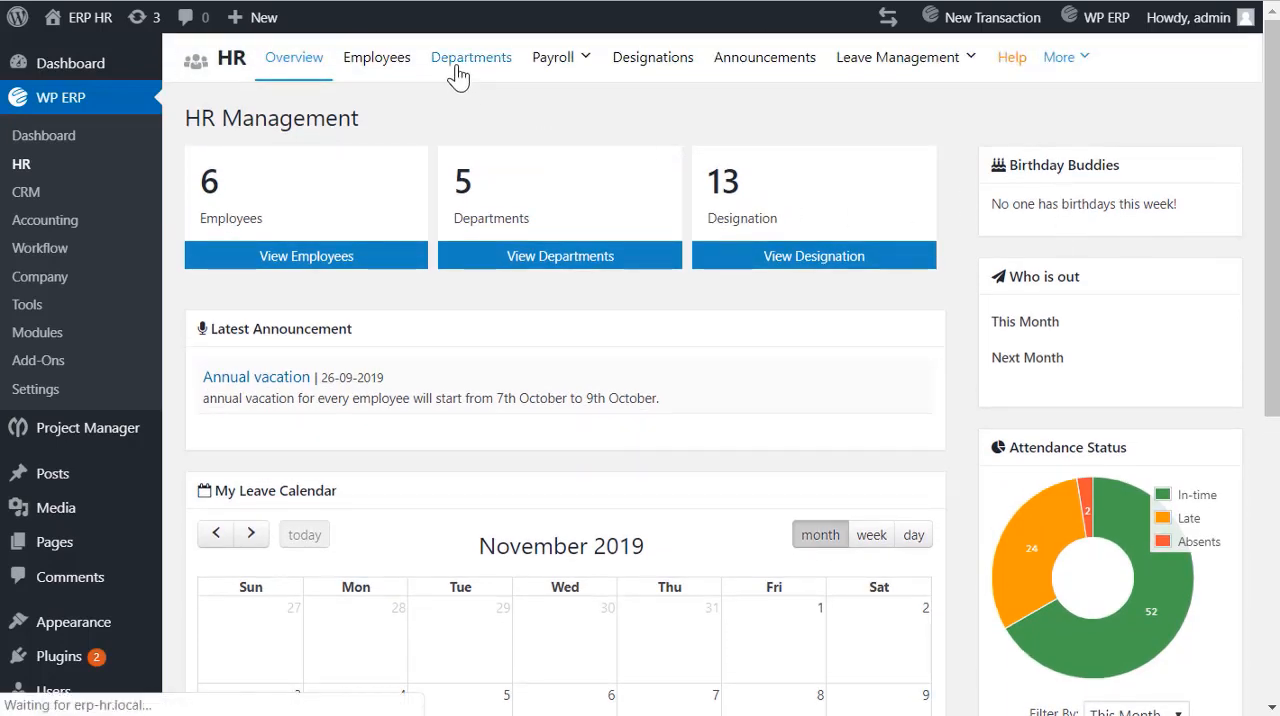
click(472, 56)
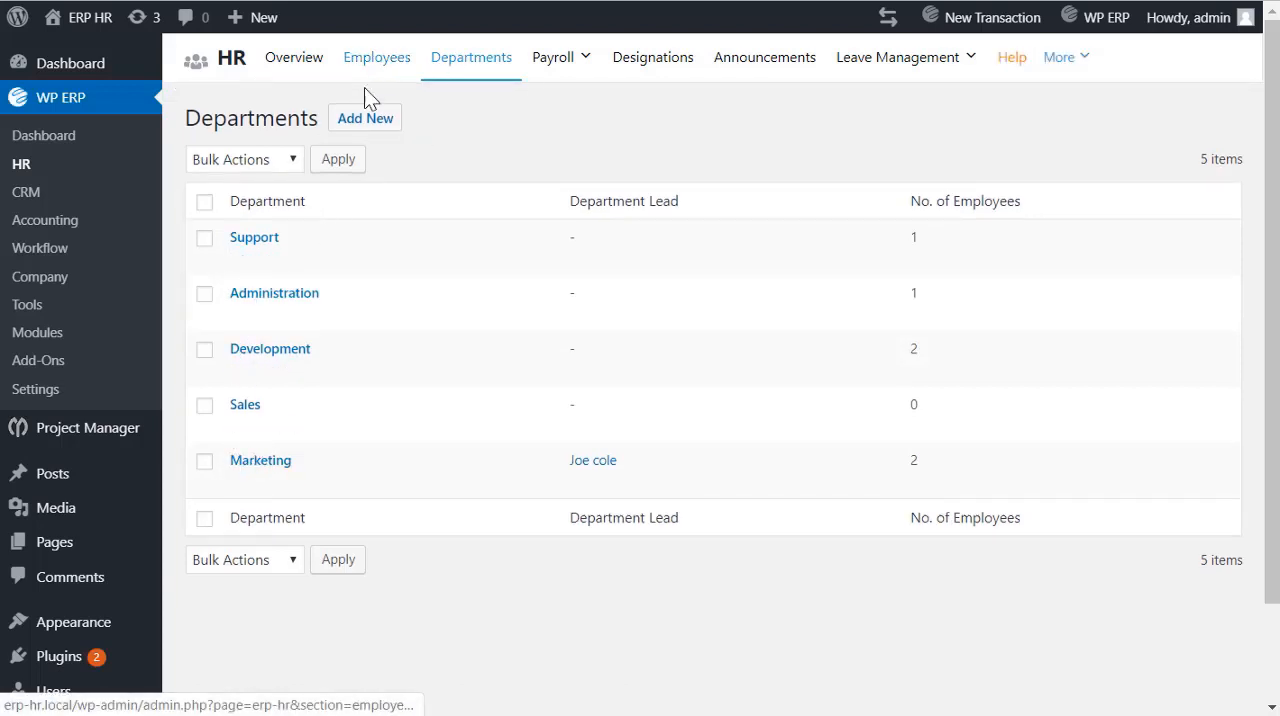
click(364, 118)
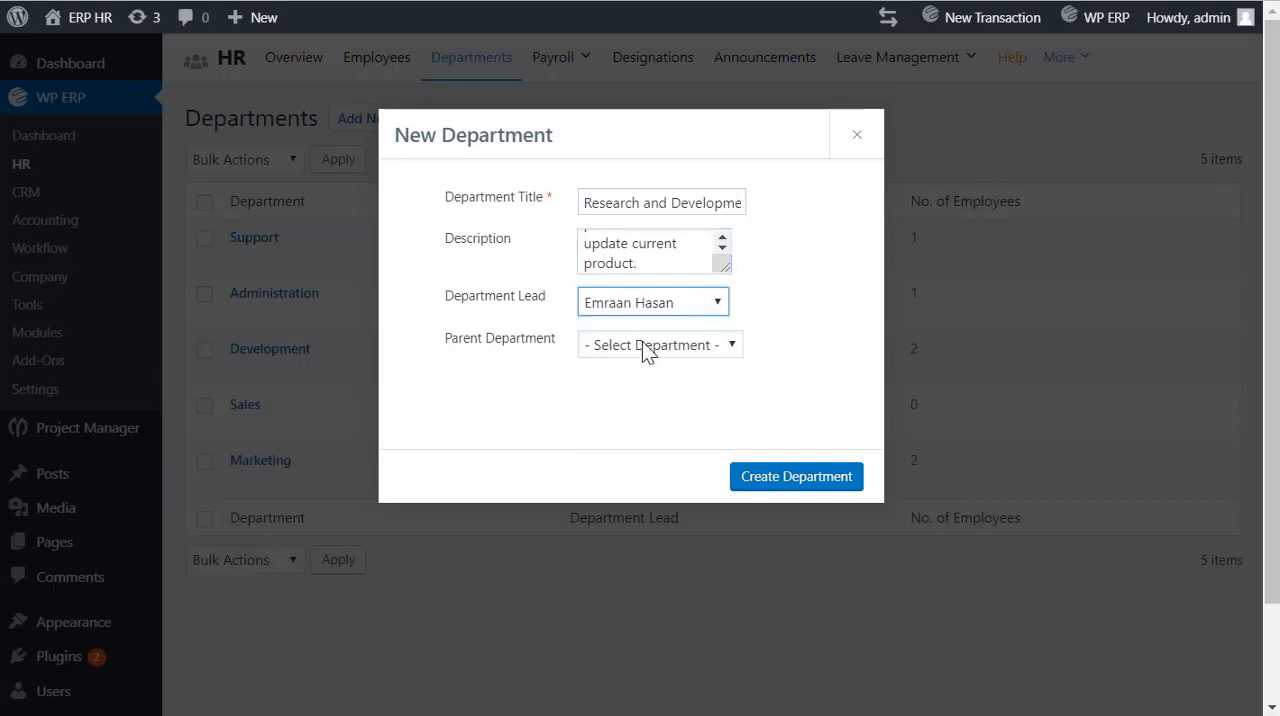
click(796, 476)
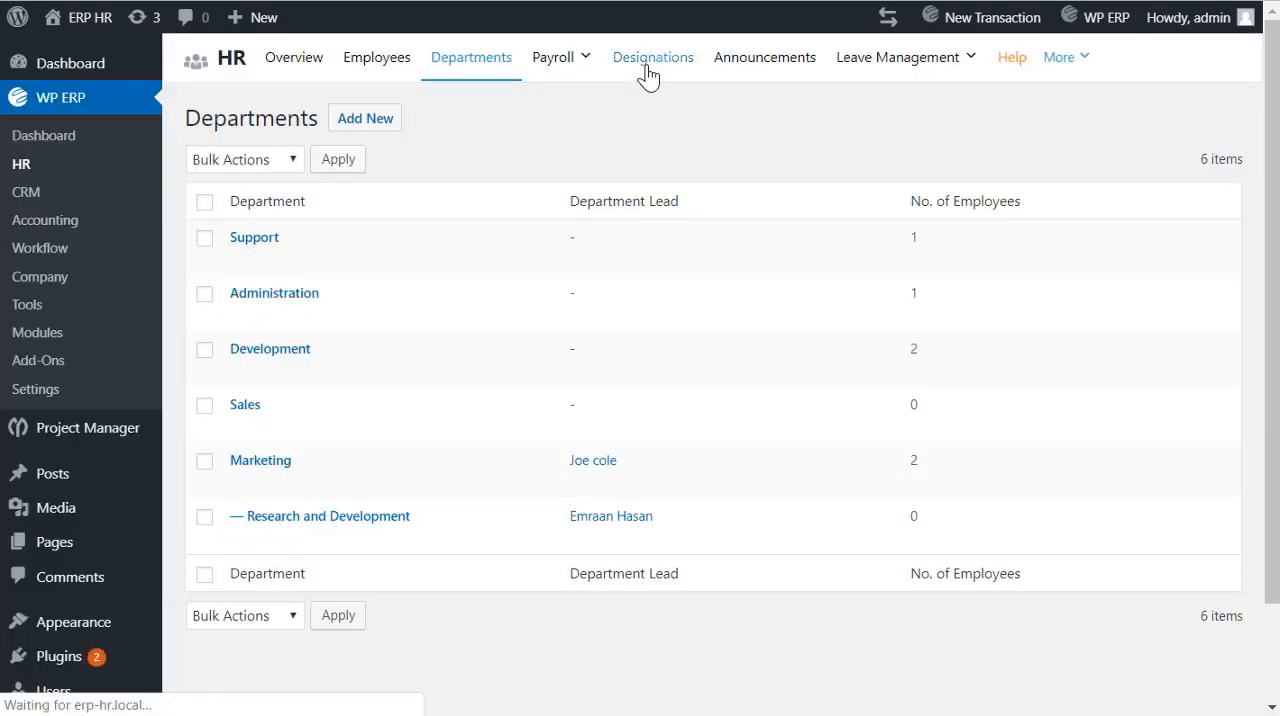
Add a Trainee marketer designation with a description to the Designations list.
click(652, 56)
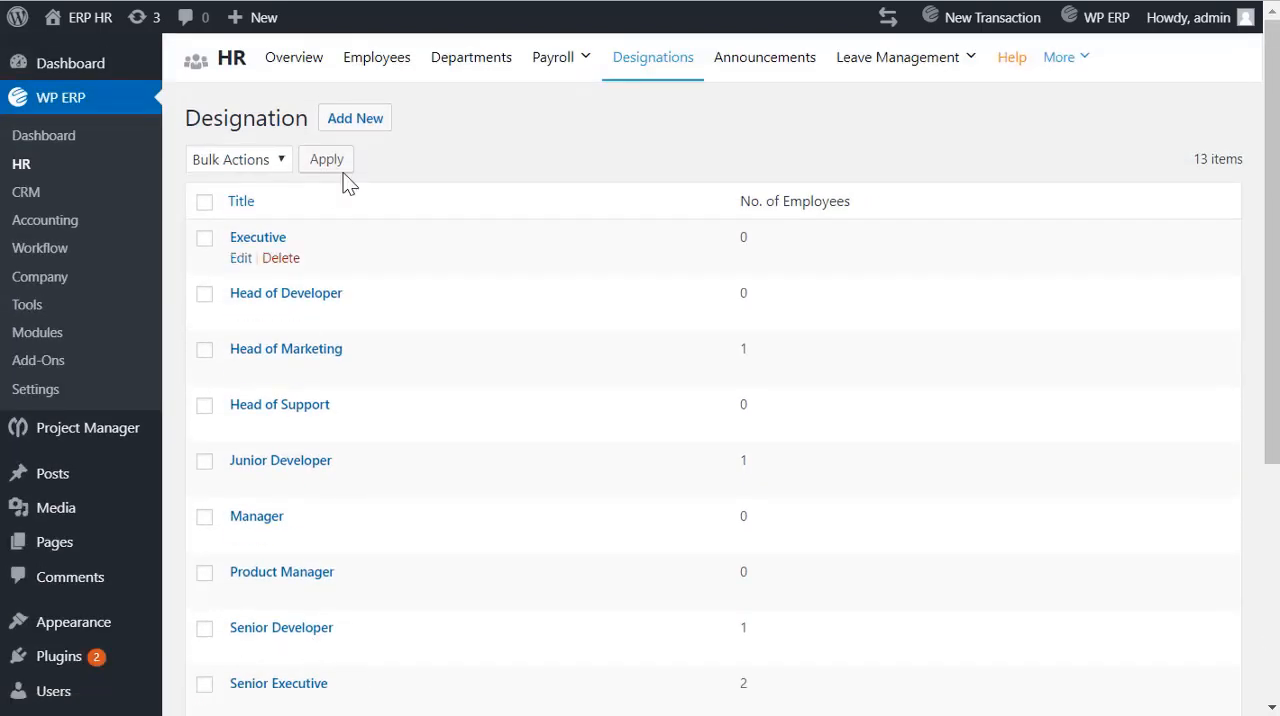
text(Trainee marketer)
text(Understand product and market condition.)
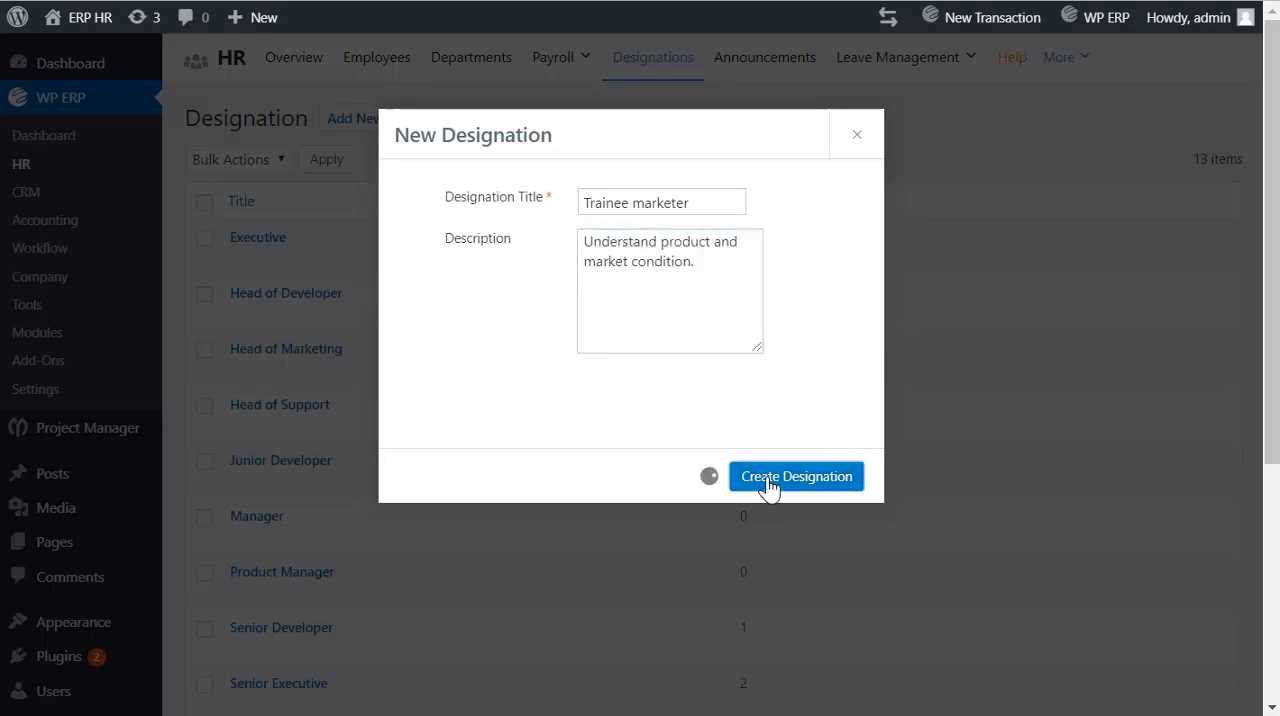
click(796, 476)
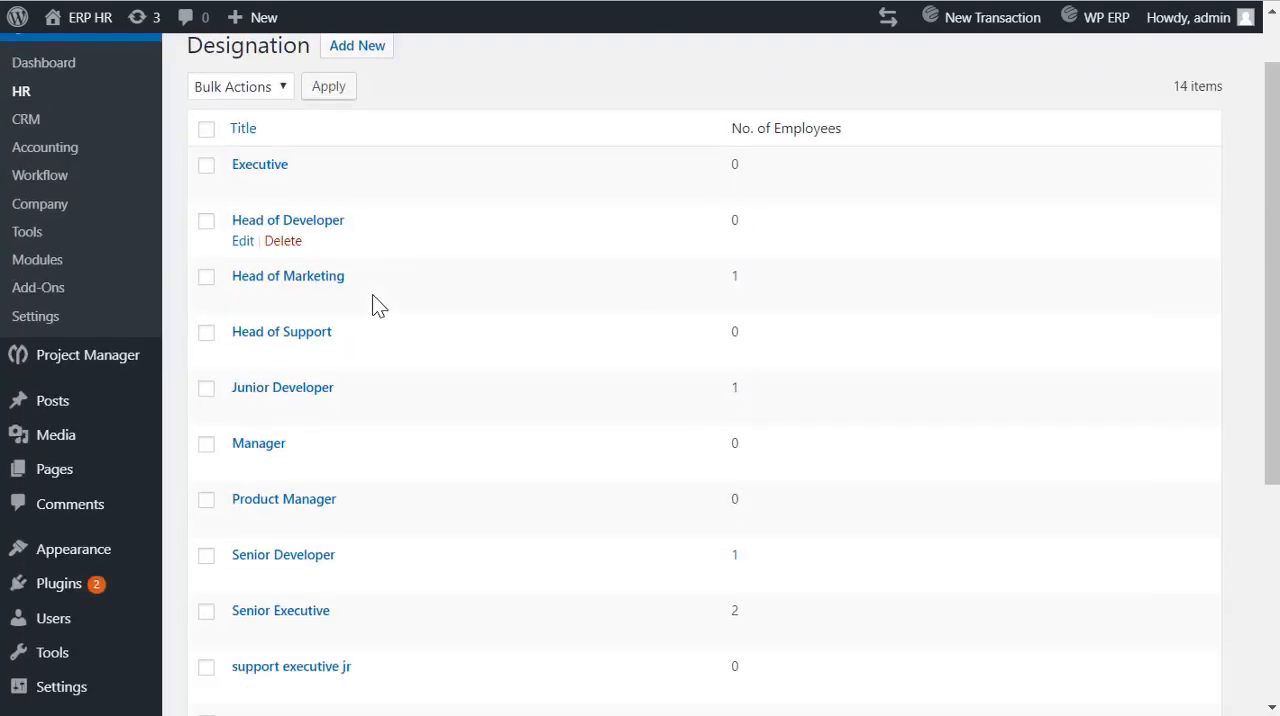
scroll(down, 3)
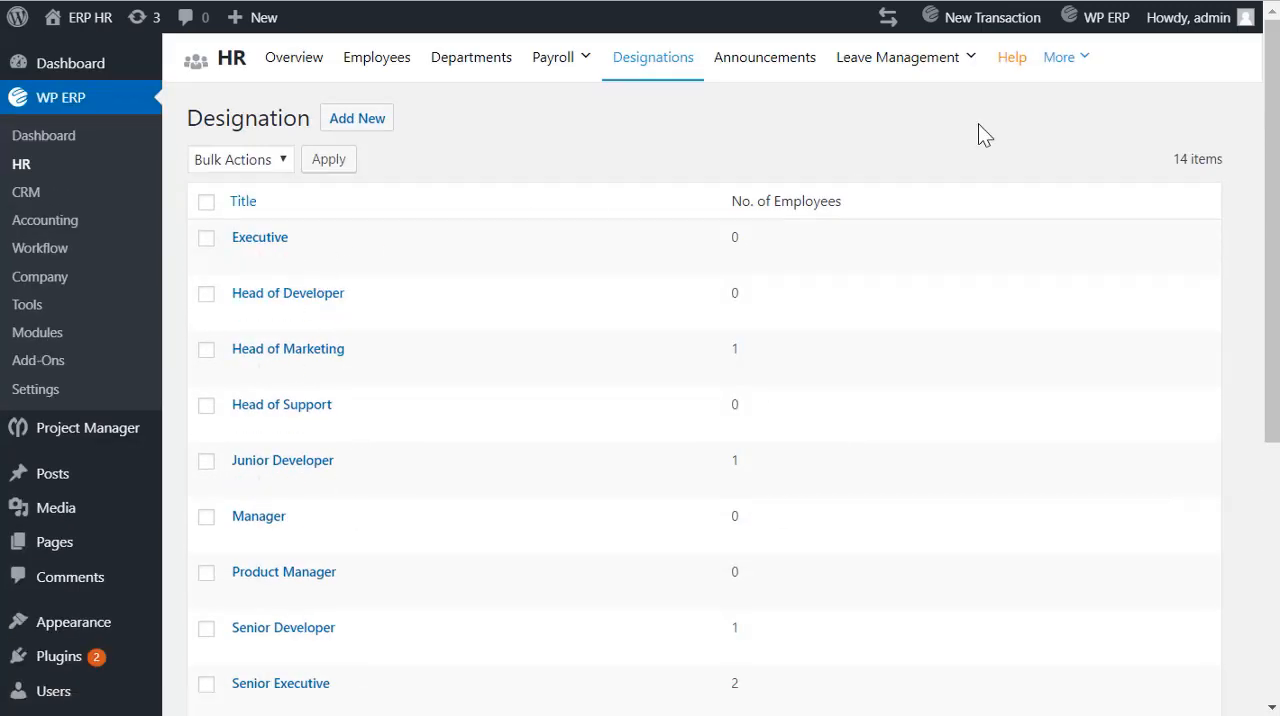
Go to Attendance > Attendance from the More menu and select the 18-11-2019 record.
click(1060, 56)
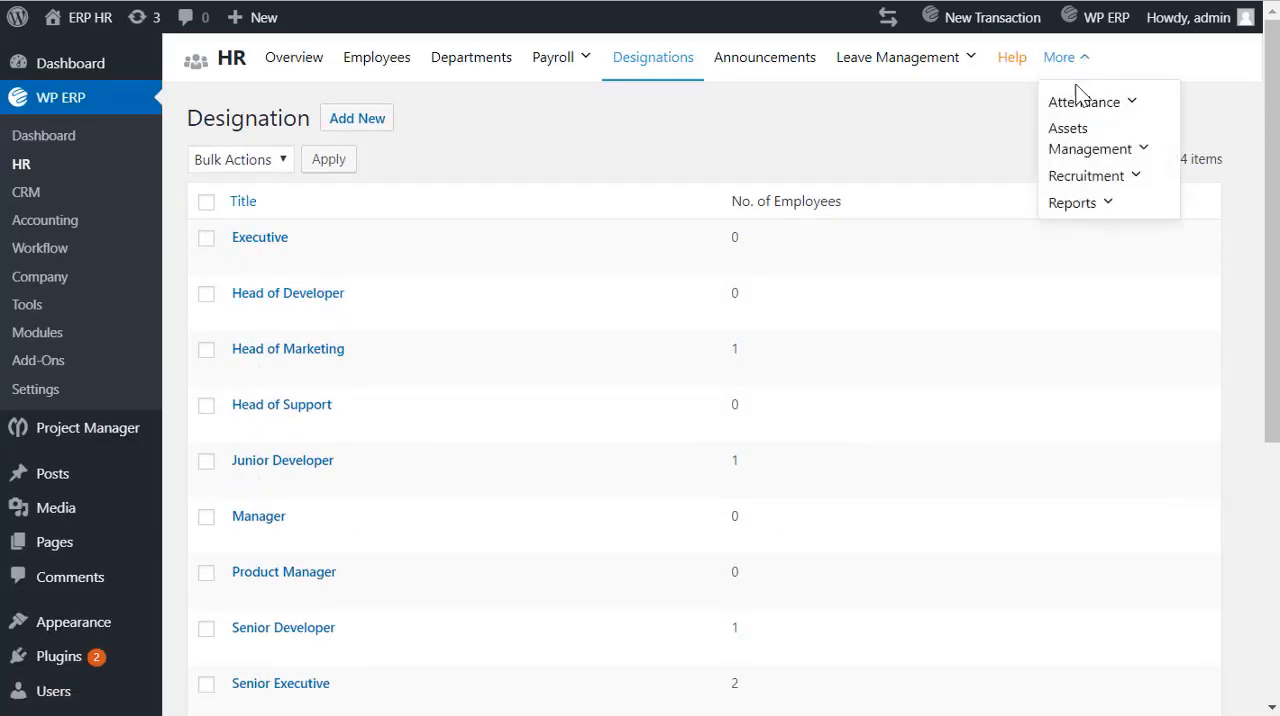
mouse_move(1084, 100)
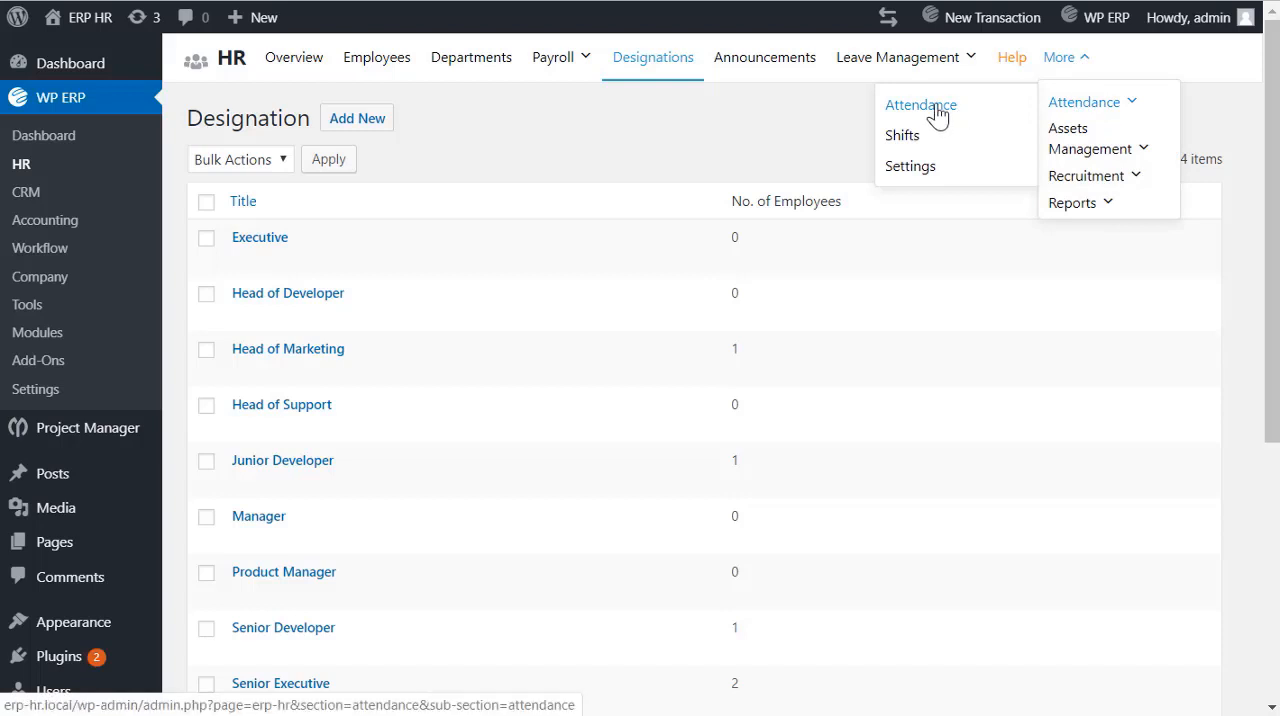
click(920, 104)
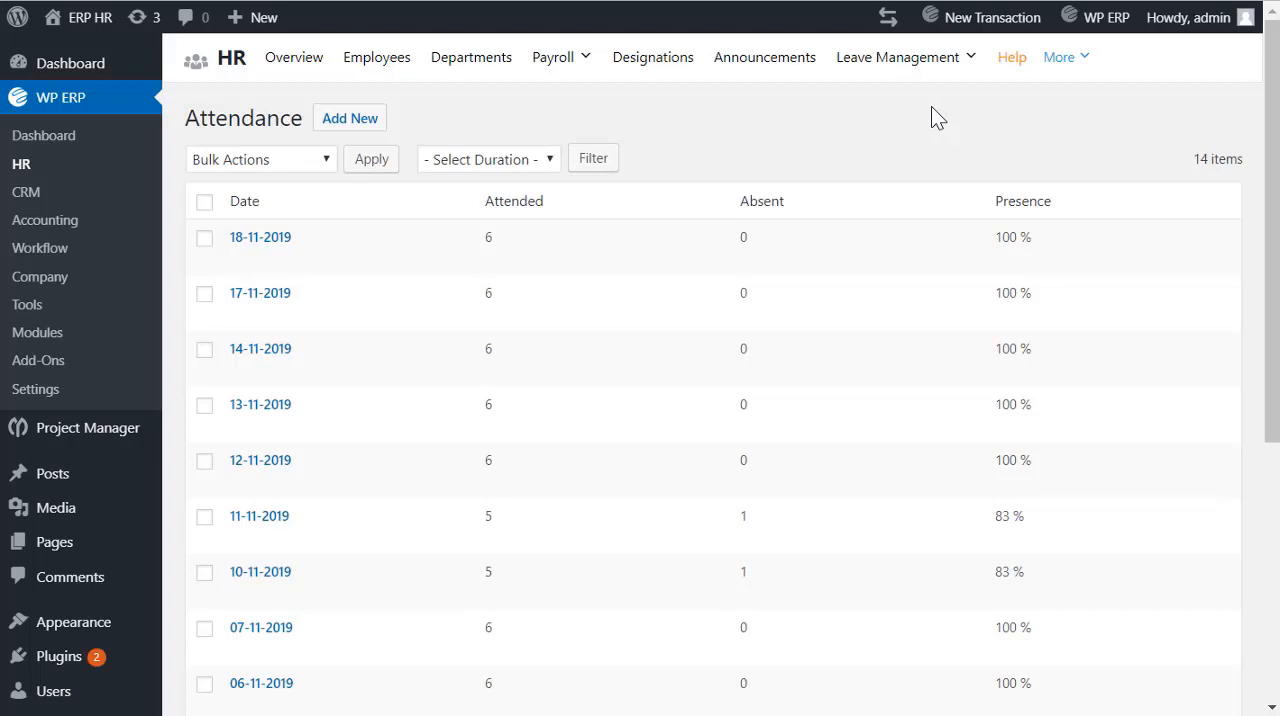
mouse_move(270, 258)
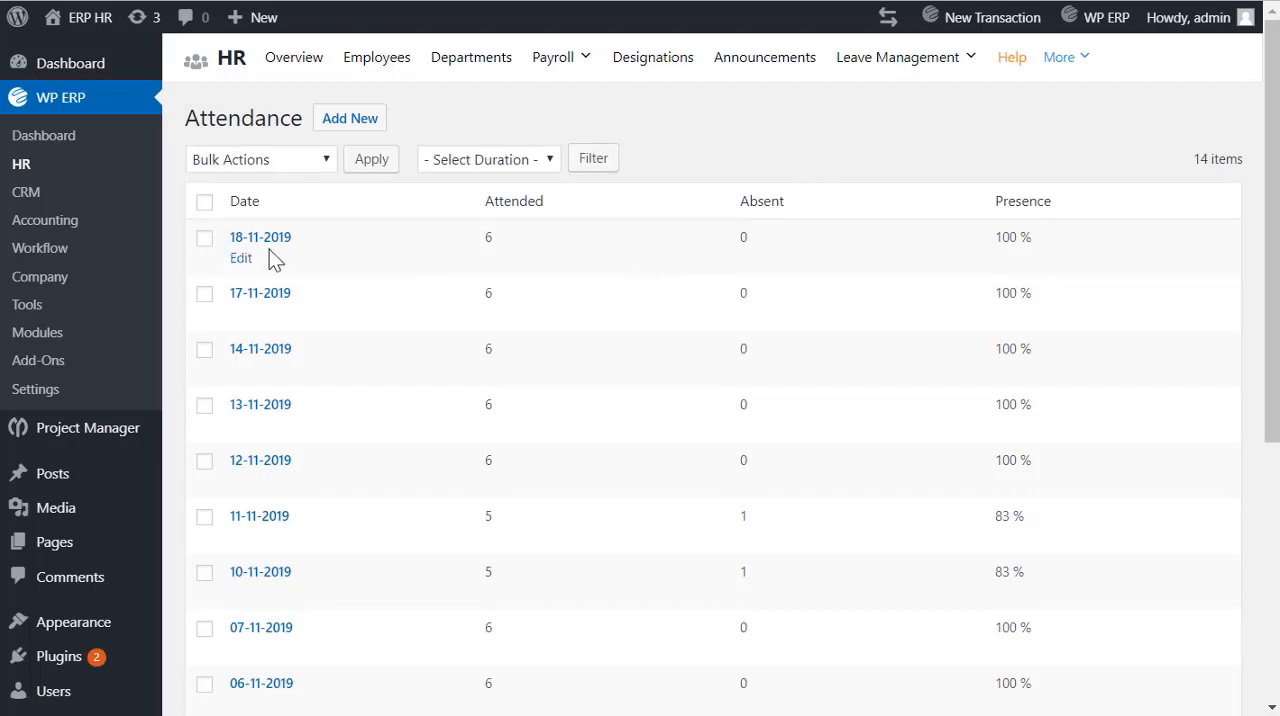
click(260, 236)
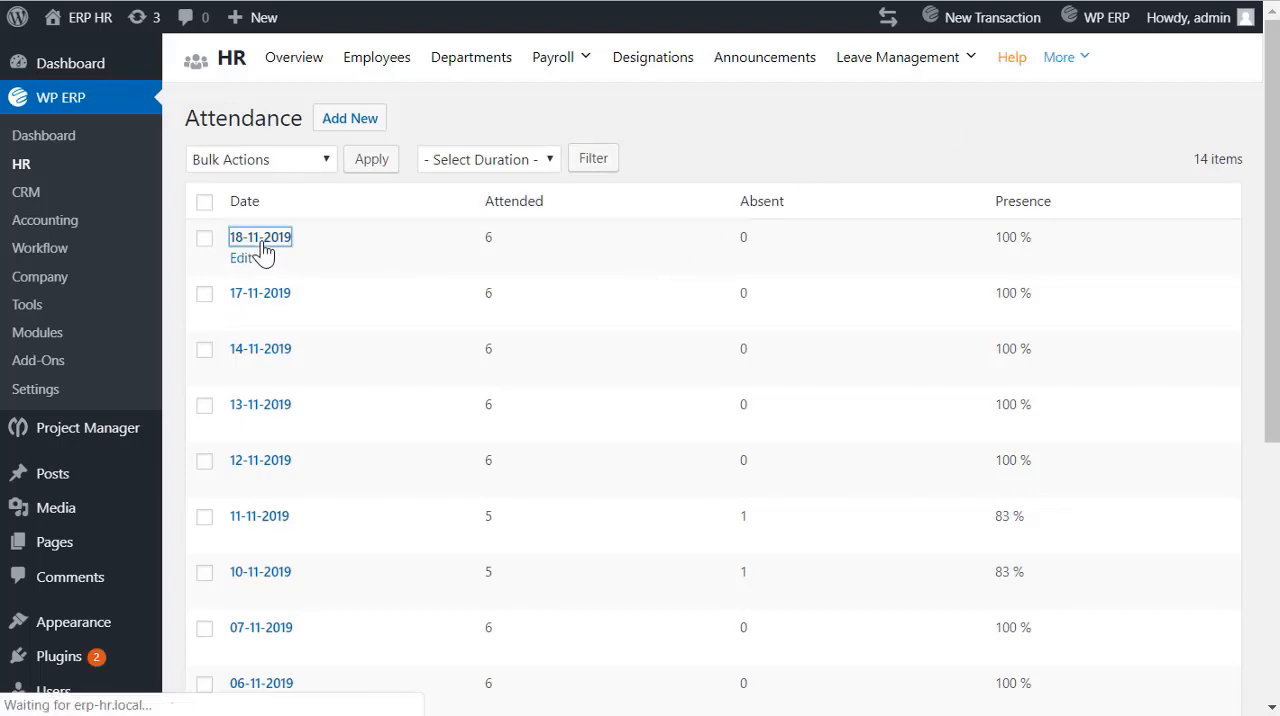
click(260, 236)
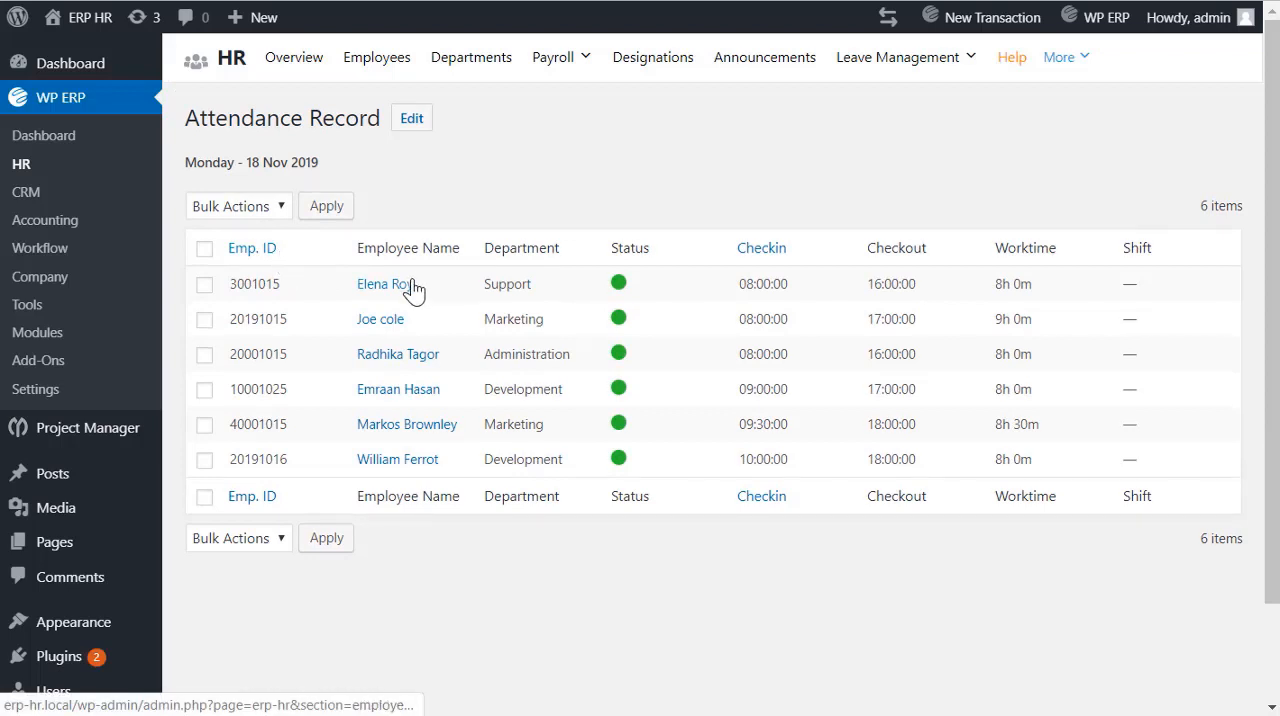
click(384, 284)
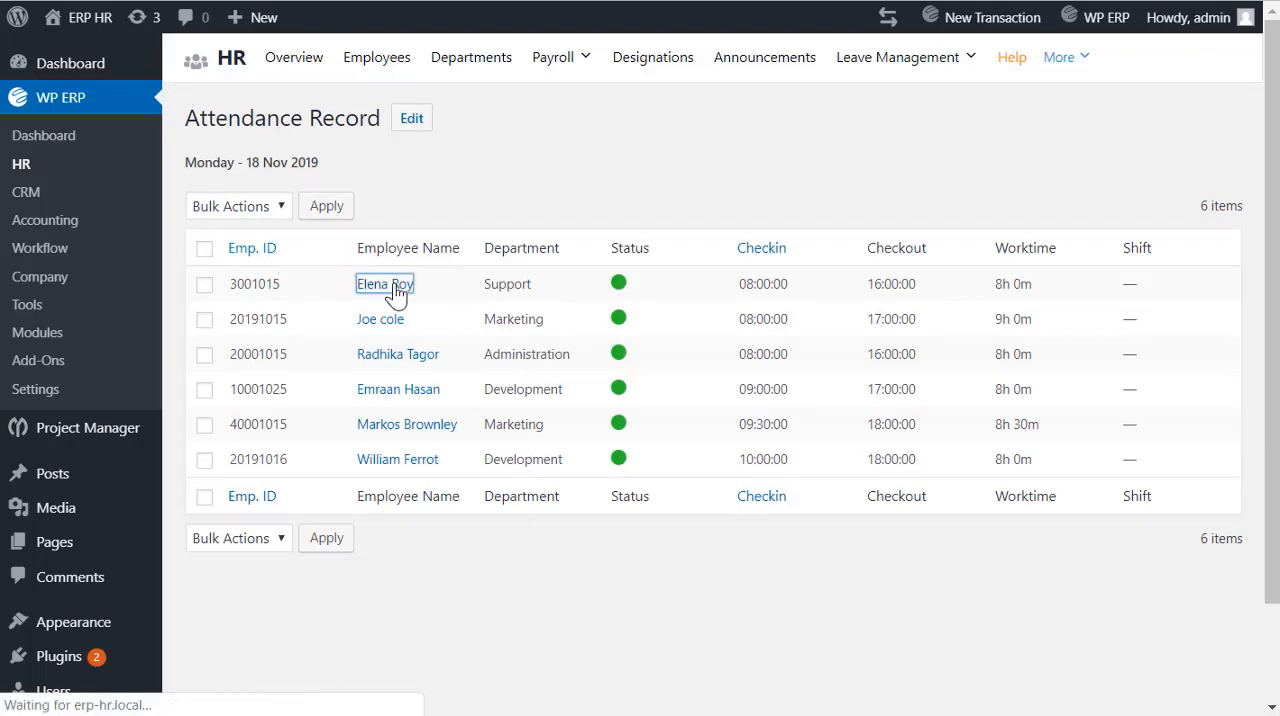
click(384, 284)
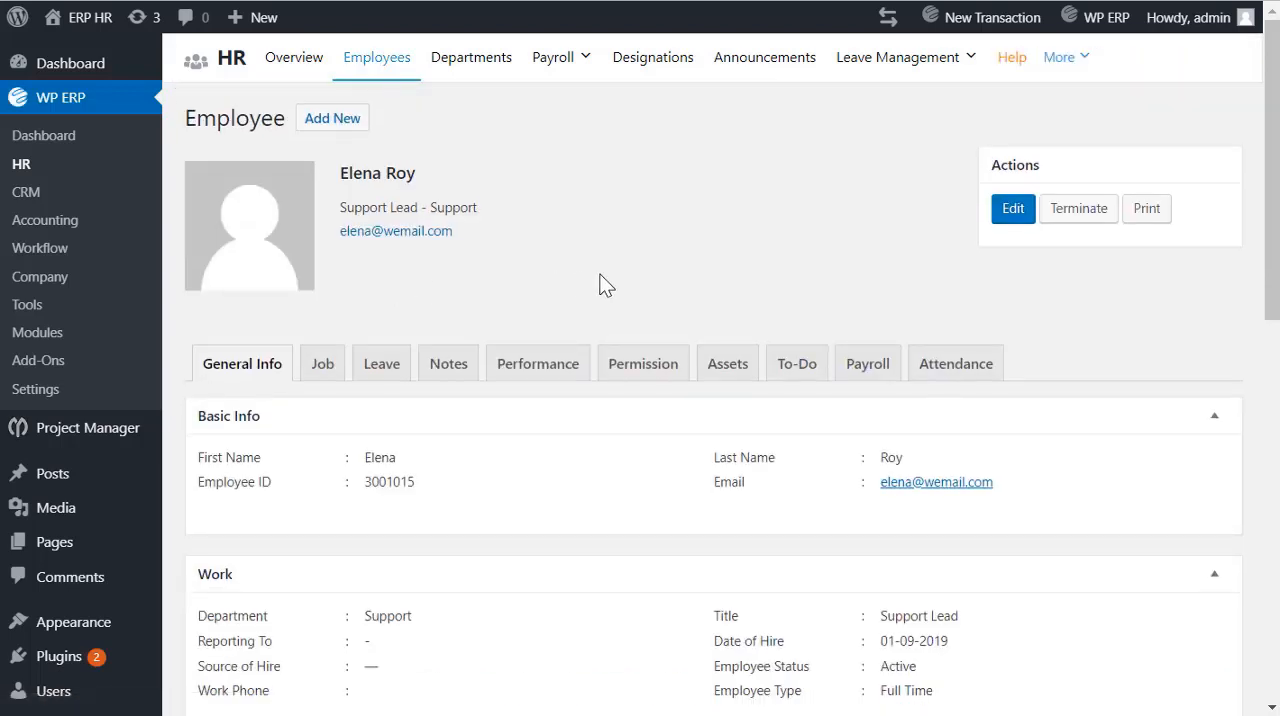
scroll(down, 3)
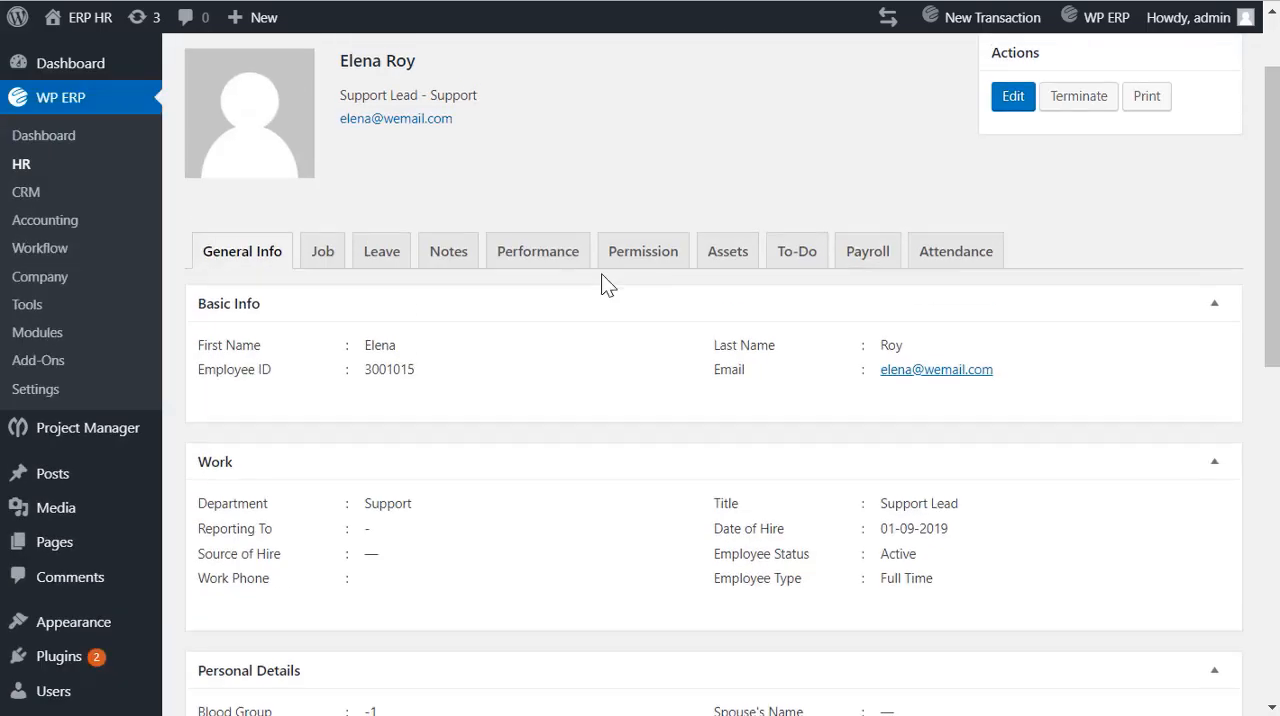
click(956, 252)
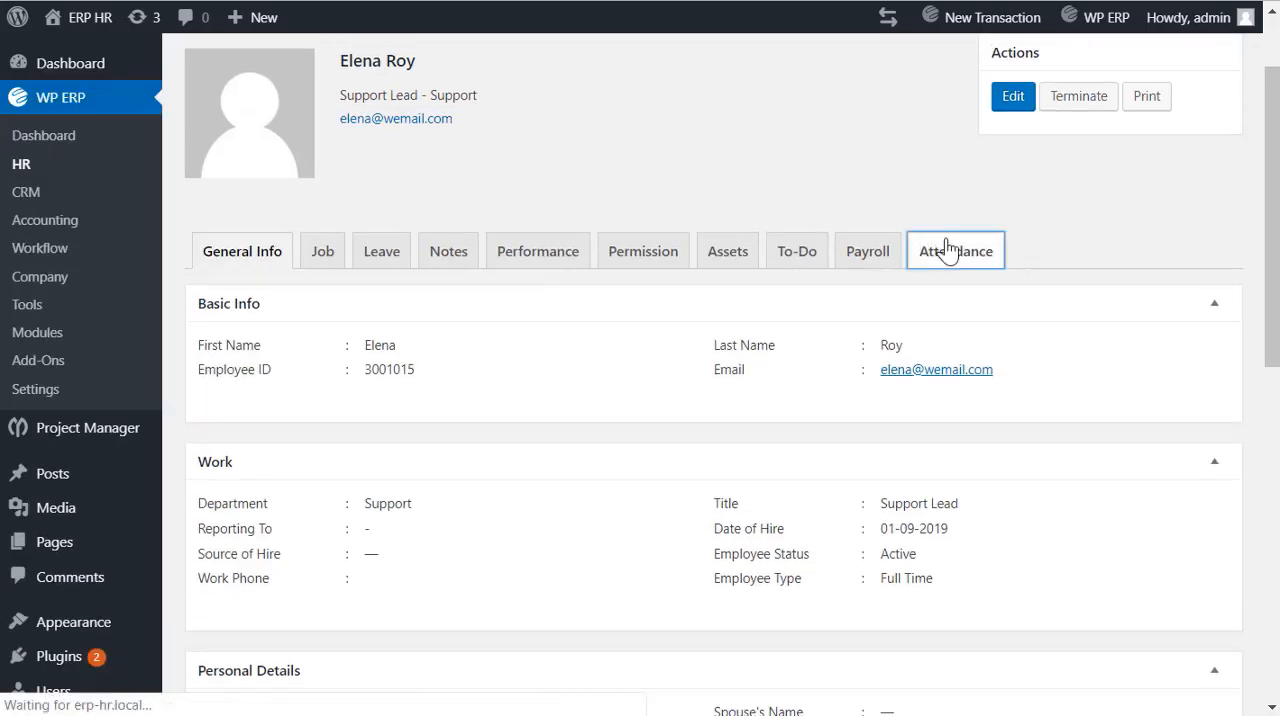
click(954, 252)
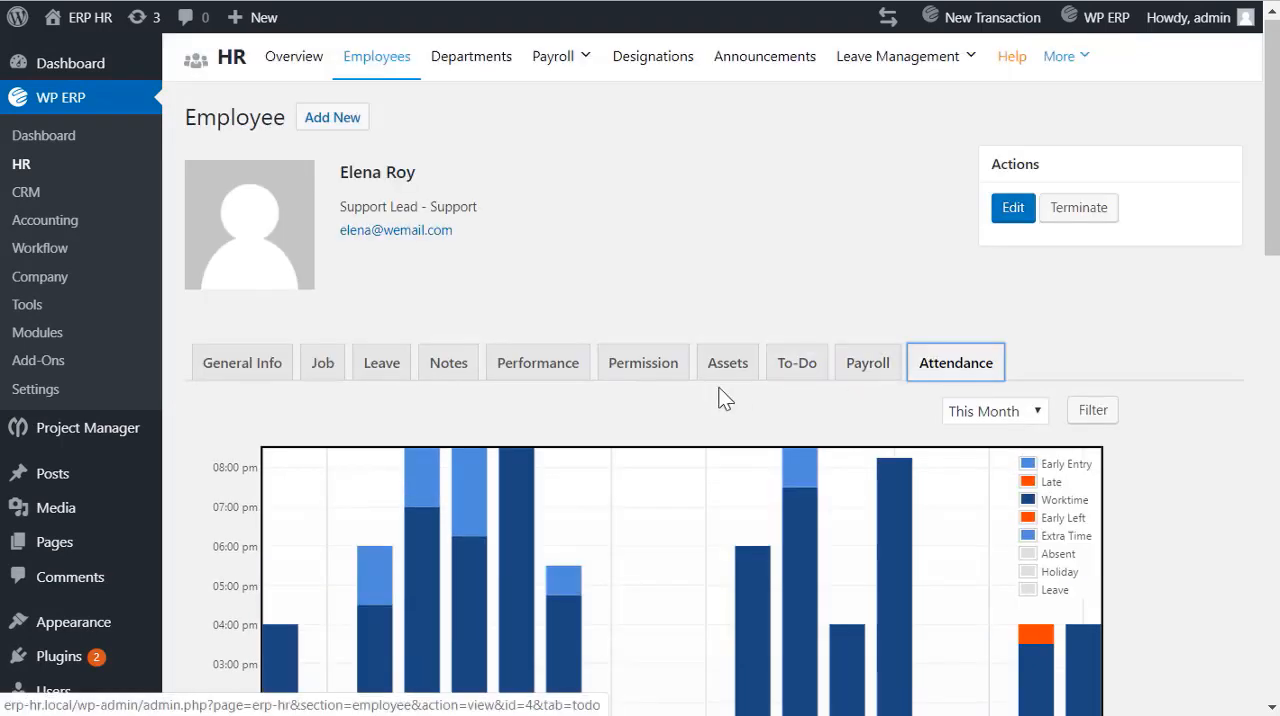
Go to the ERP Settings page showing General Options.
click(36, 390)
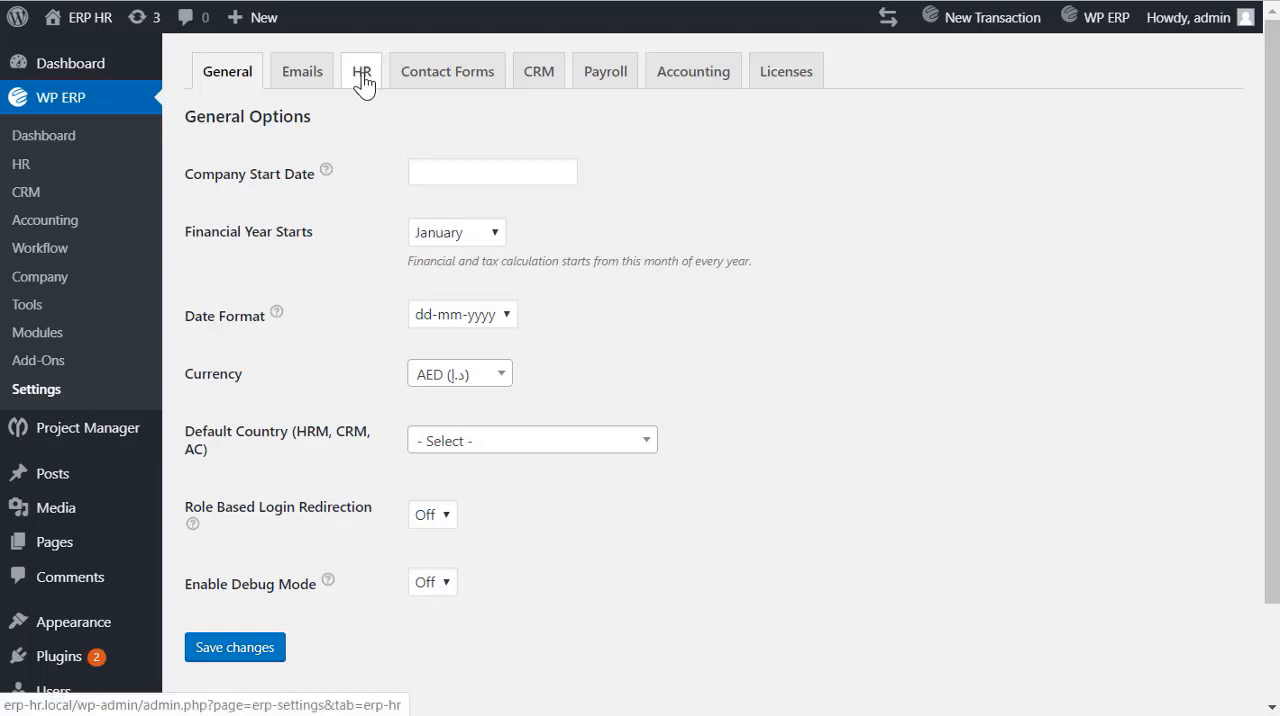
Save HR workdays as Monday–Friday full days and Saturday/Sunday non-working.
click(360, 72)
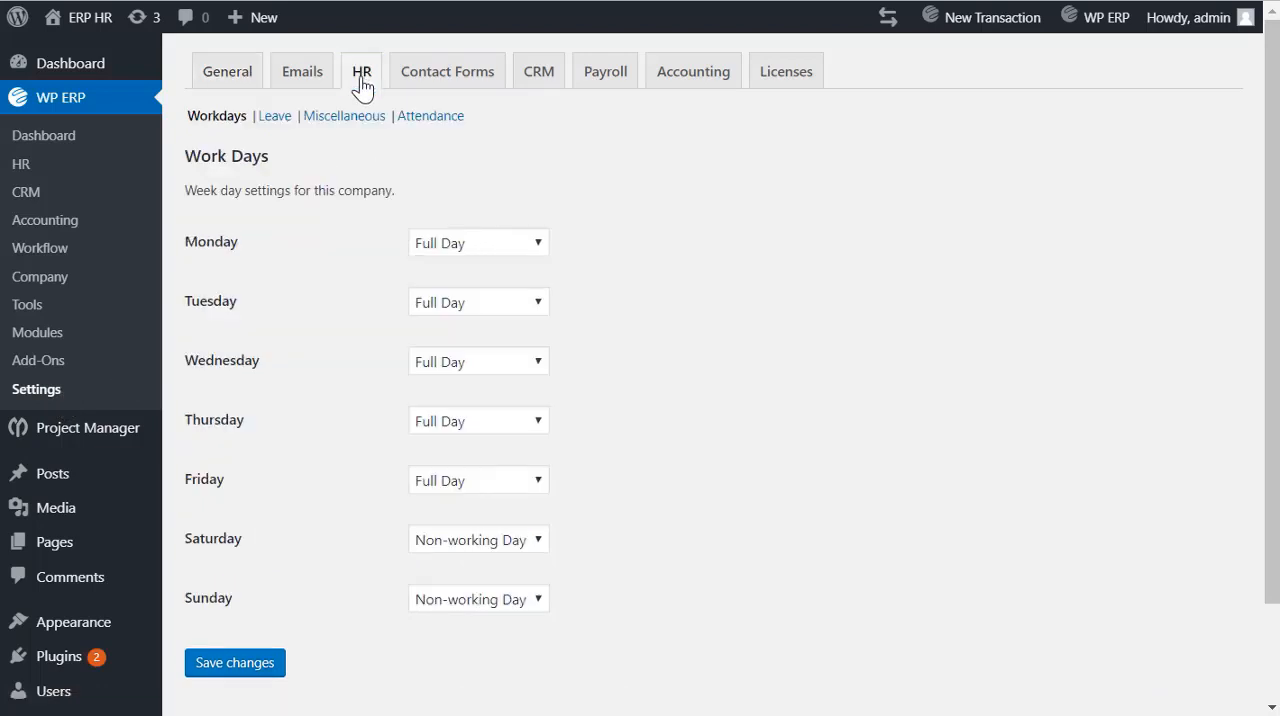
mouse_move(262, 614)
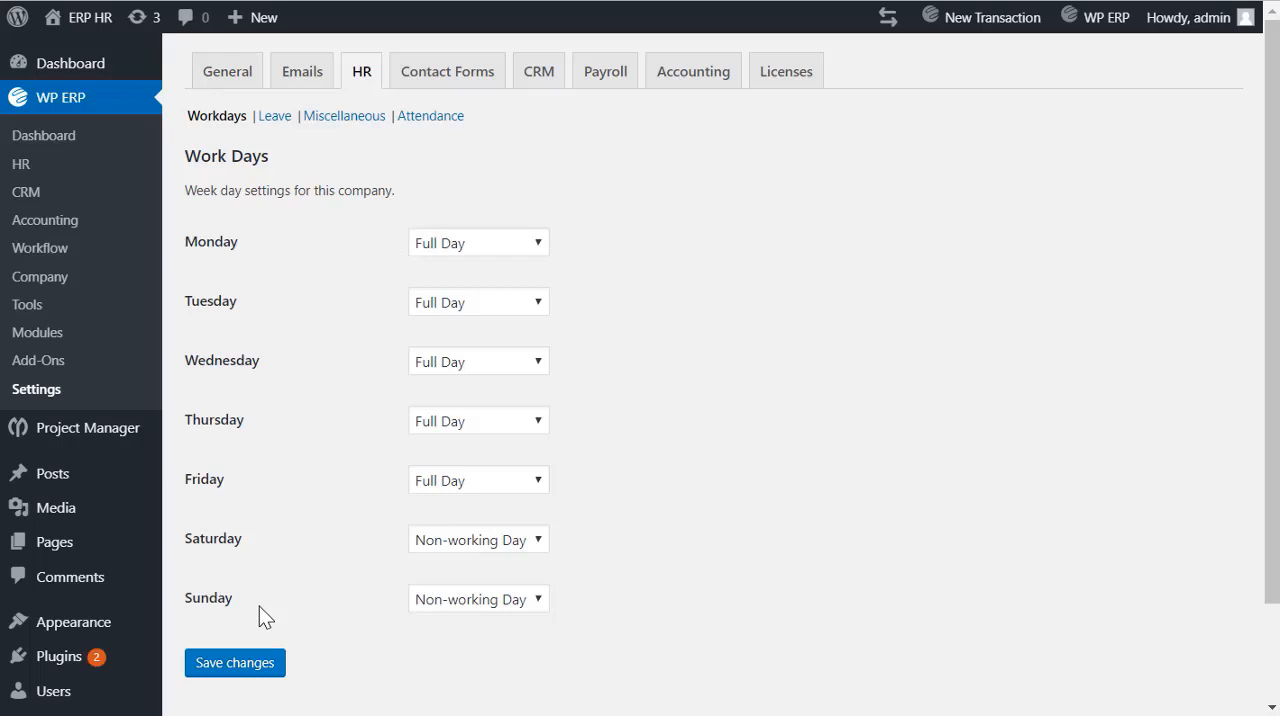
click(478, 600)
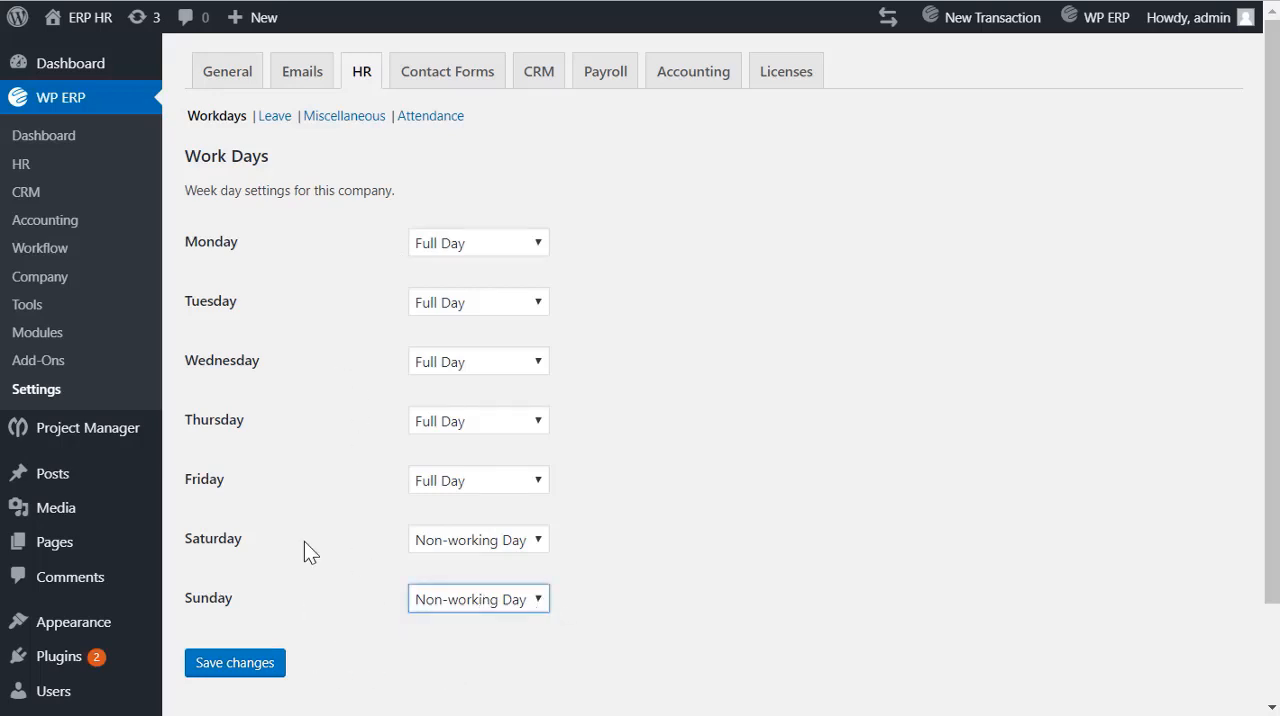
click(234, 662)
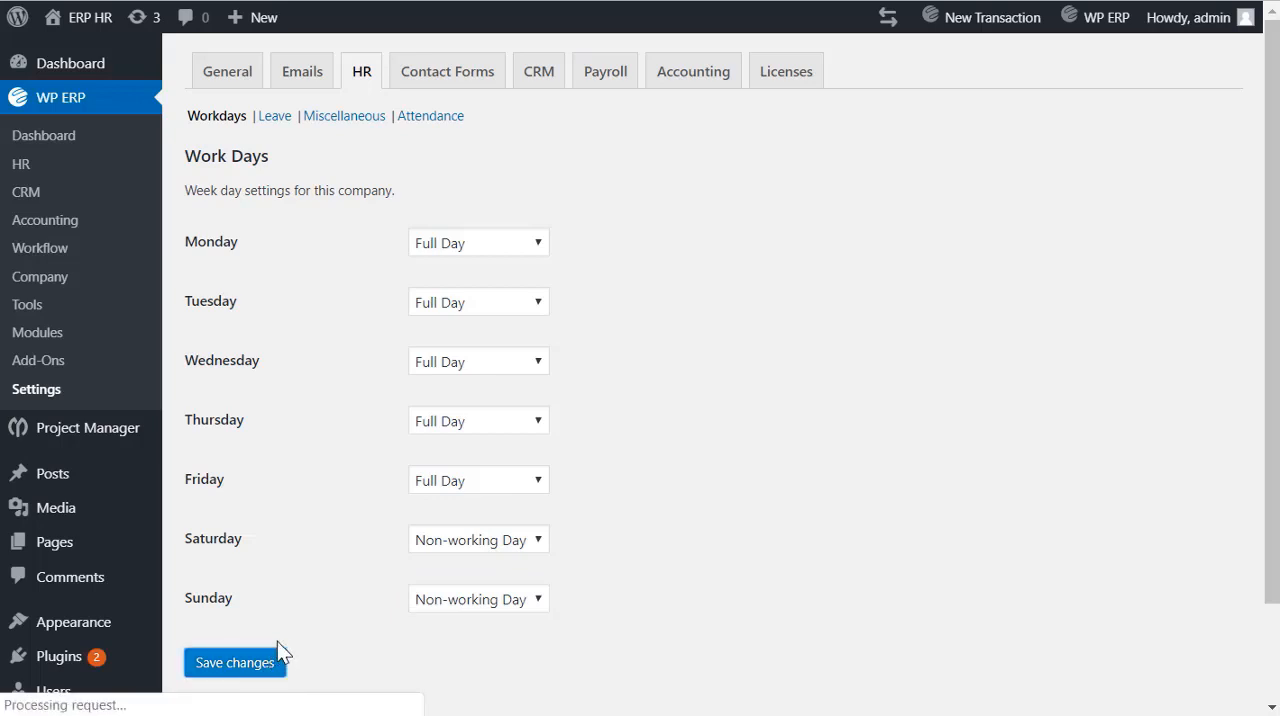
click(234, 662)
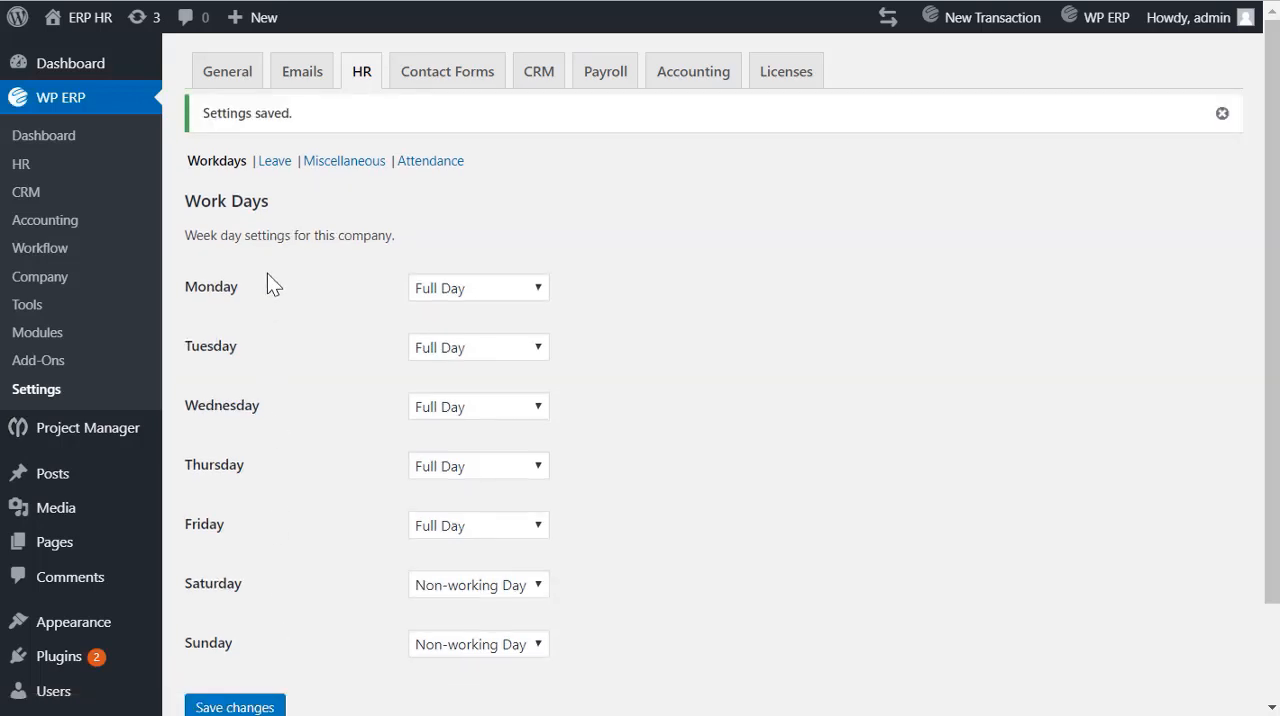
click(274, 160)
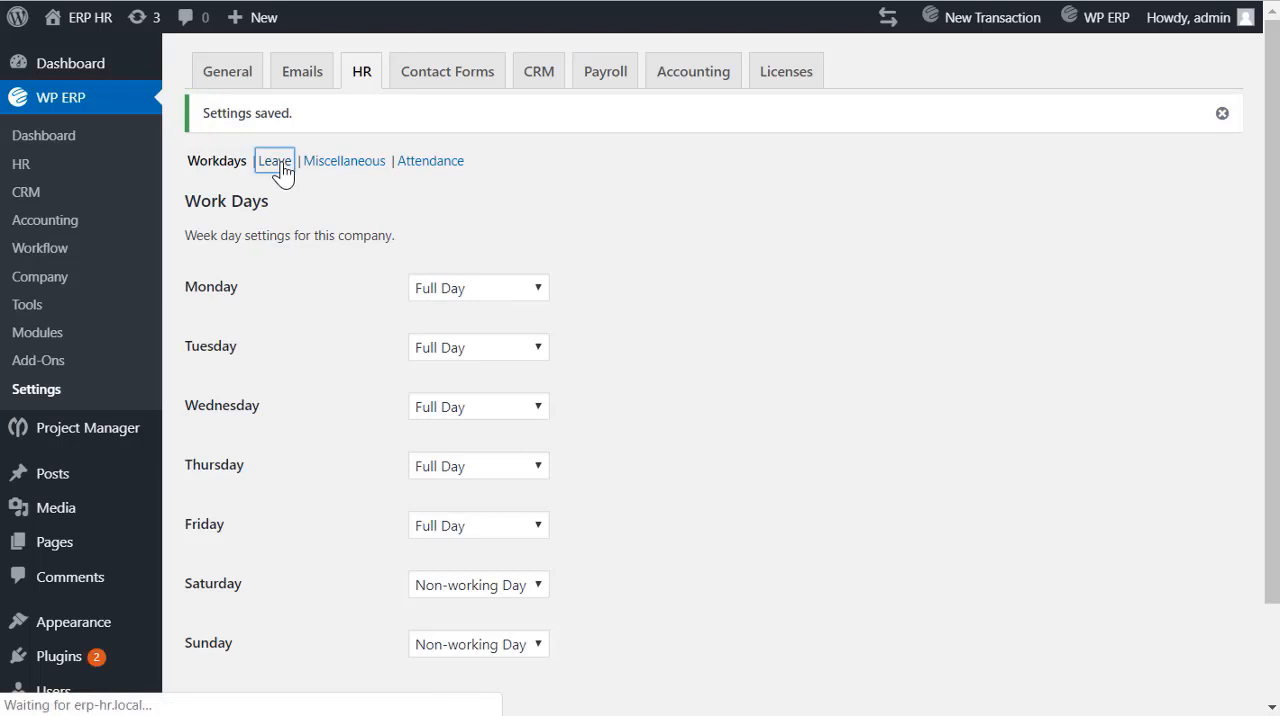
Pass through the HR Leave settings to the Miscellaneous settings with the remove-WP-user option.
click(272, 160)
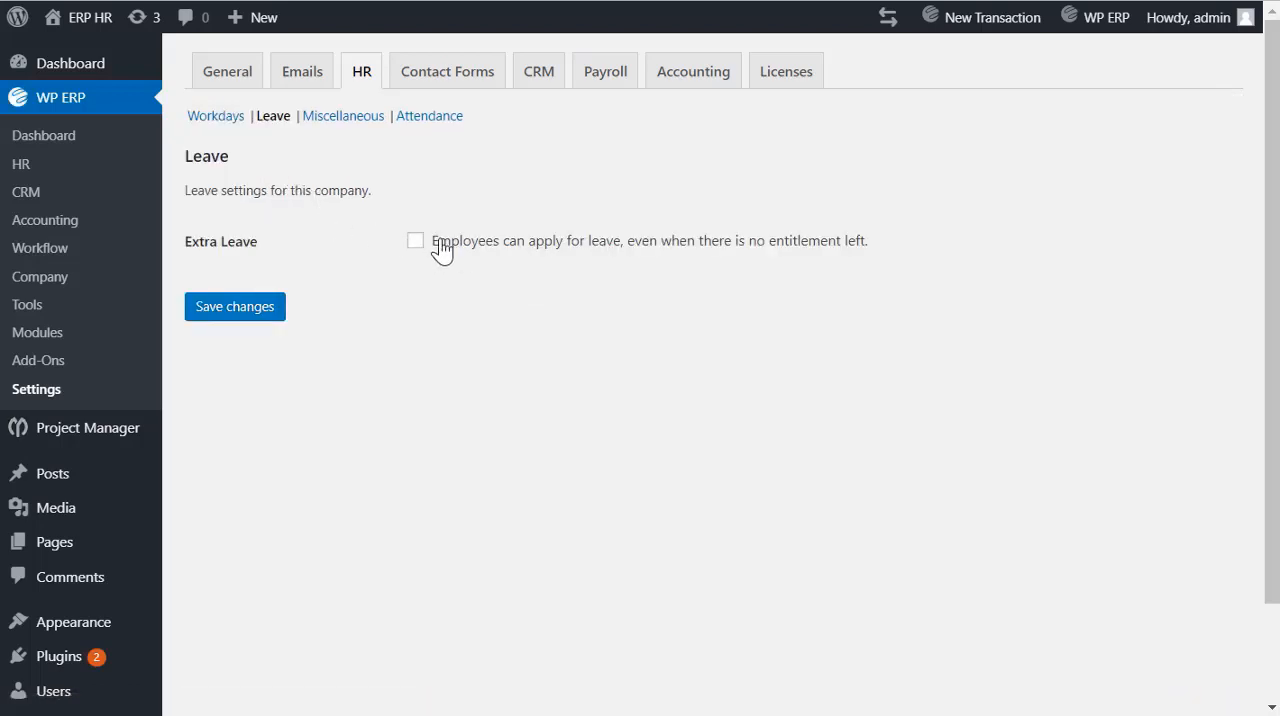
click(344, 116)
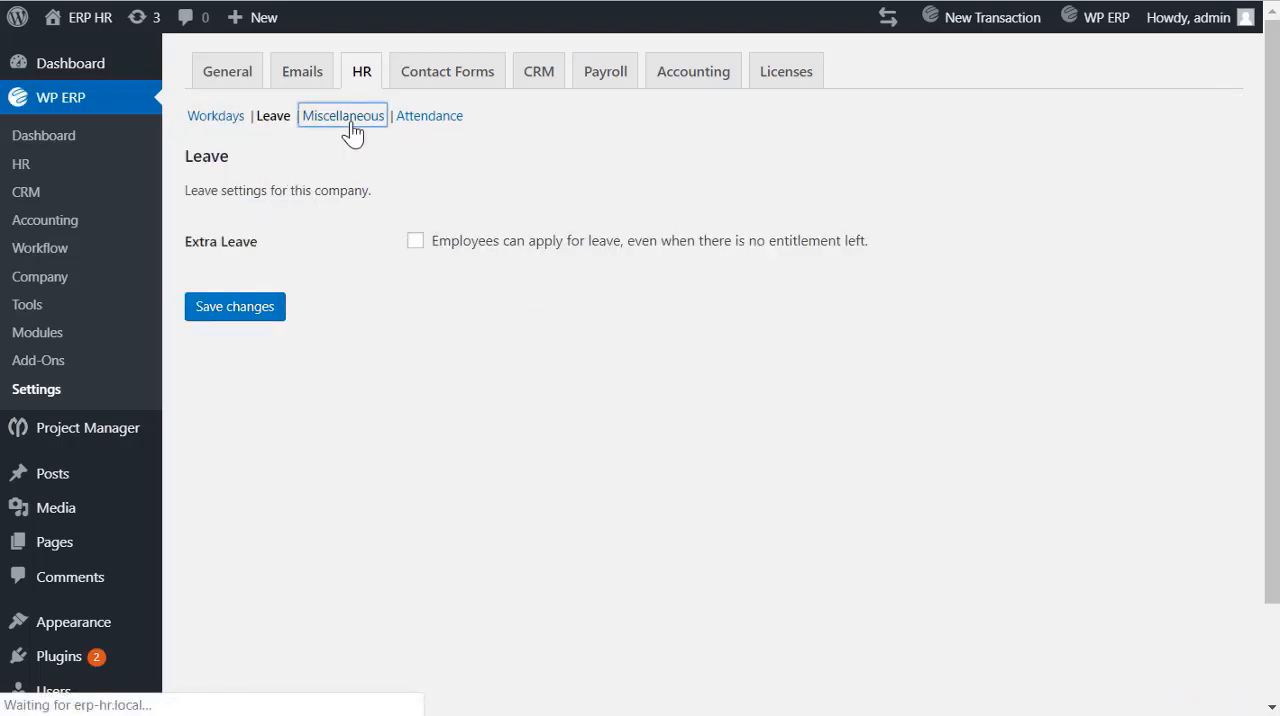
click(342, 116)
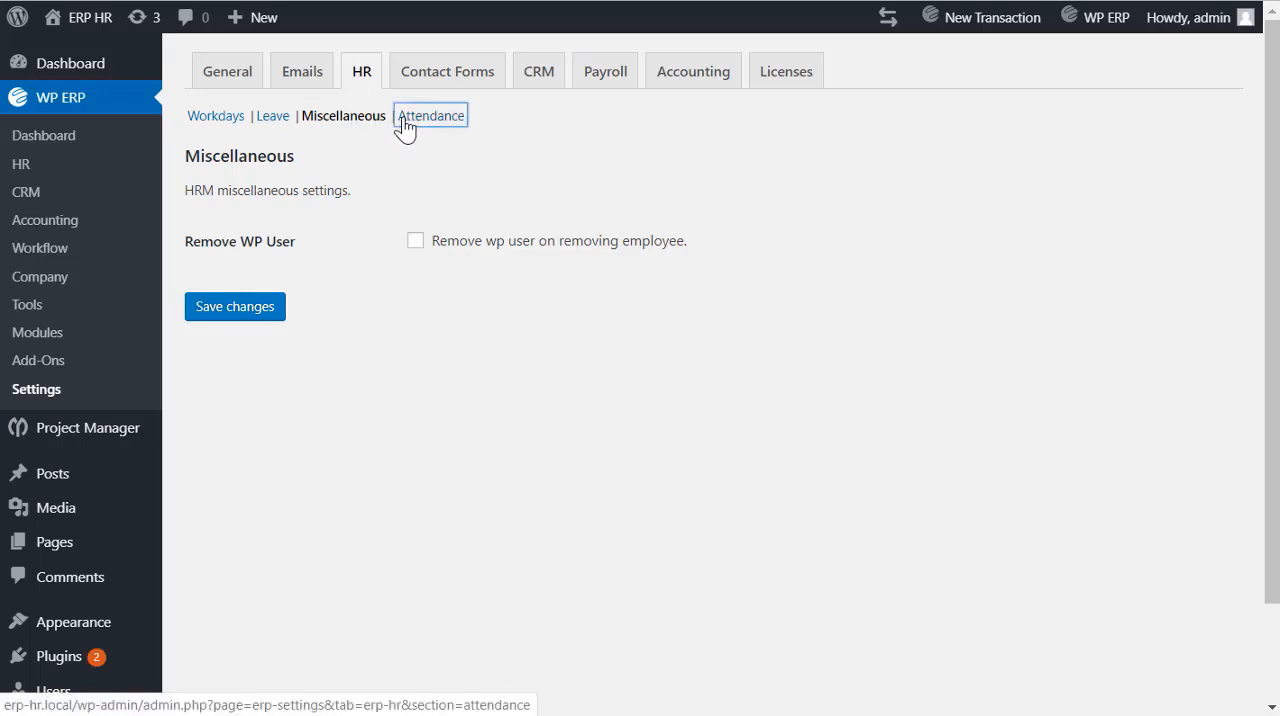
click(430, 116)
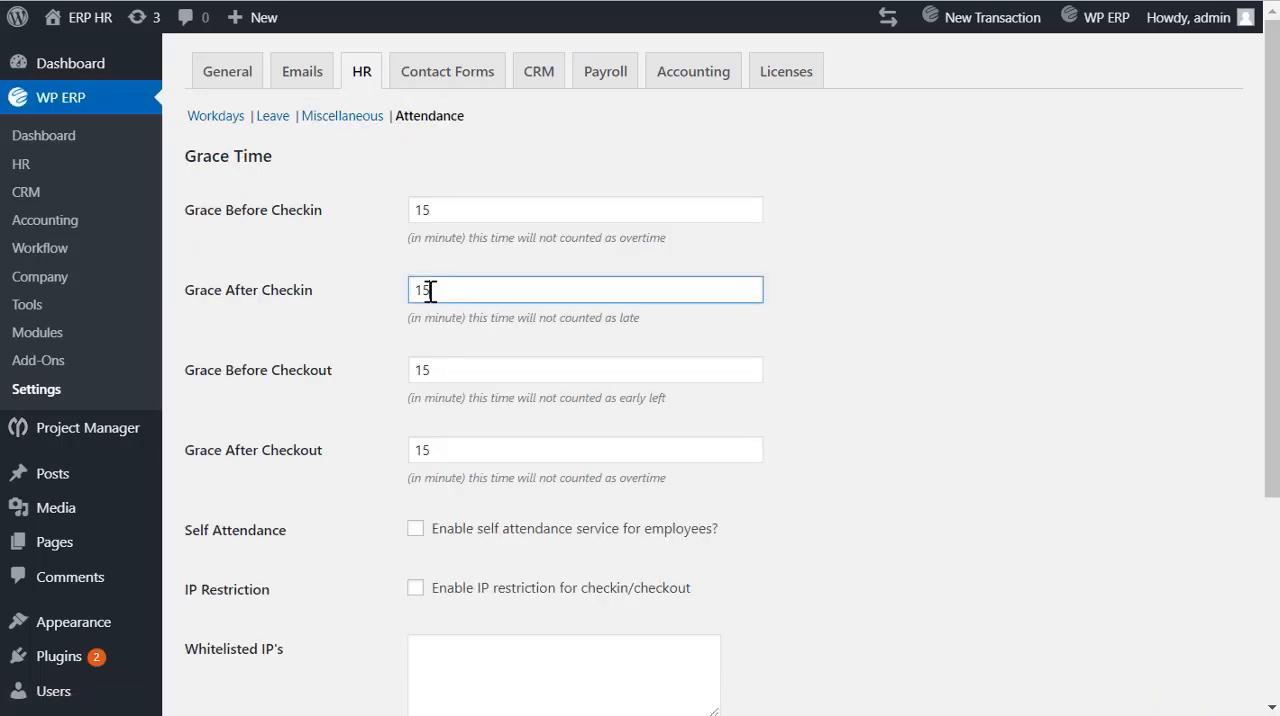
text(60)
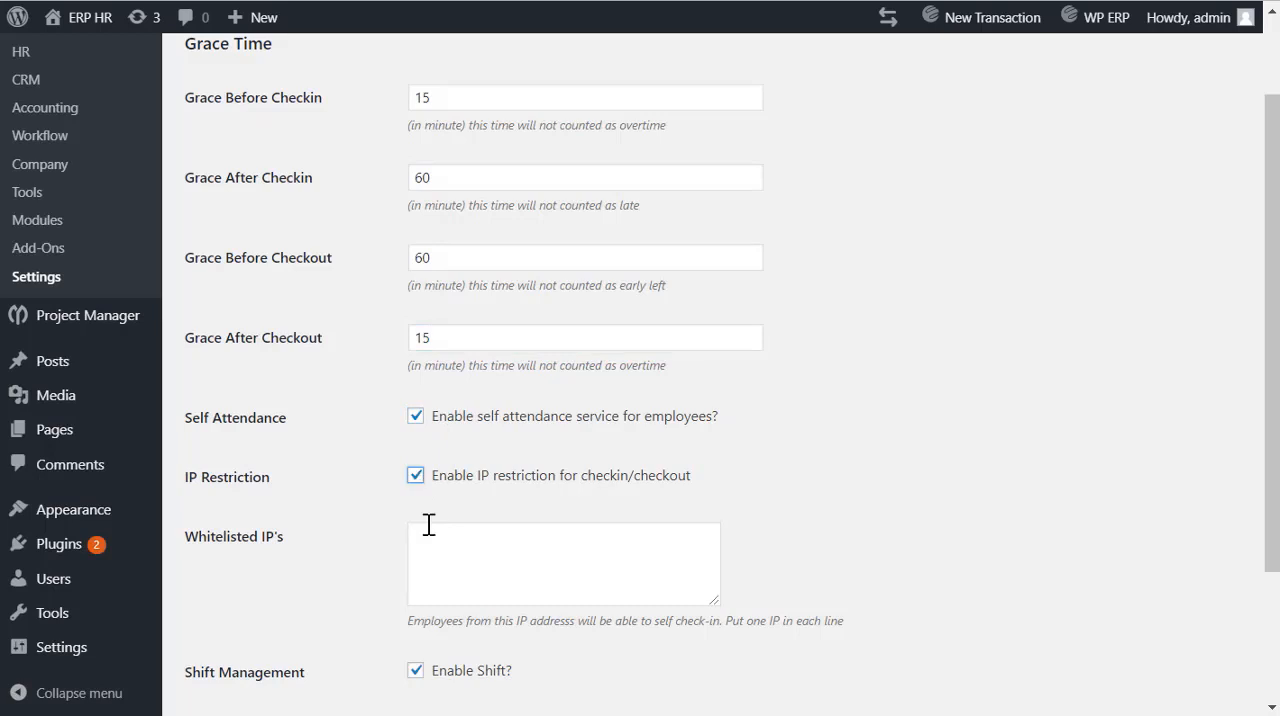
text(209.180.237.55)
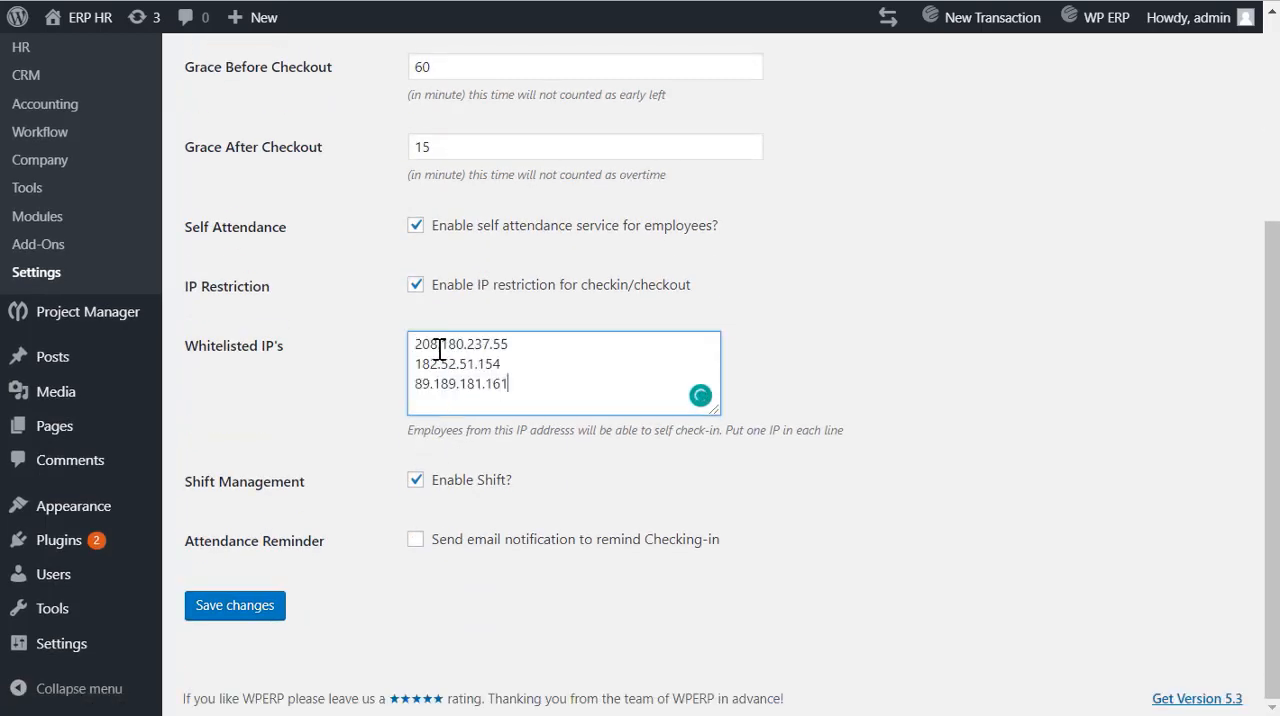
click(416, 540)
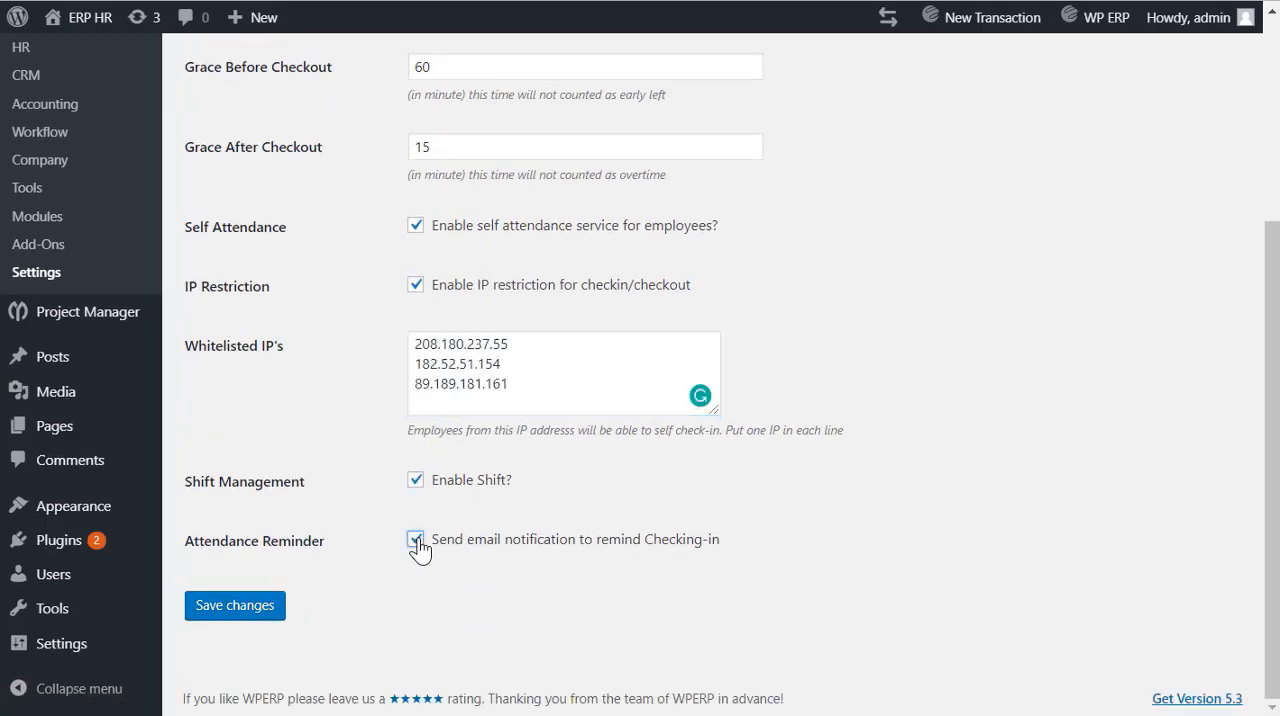
click(416, 540)
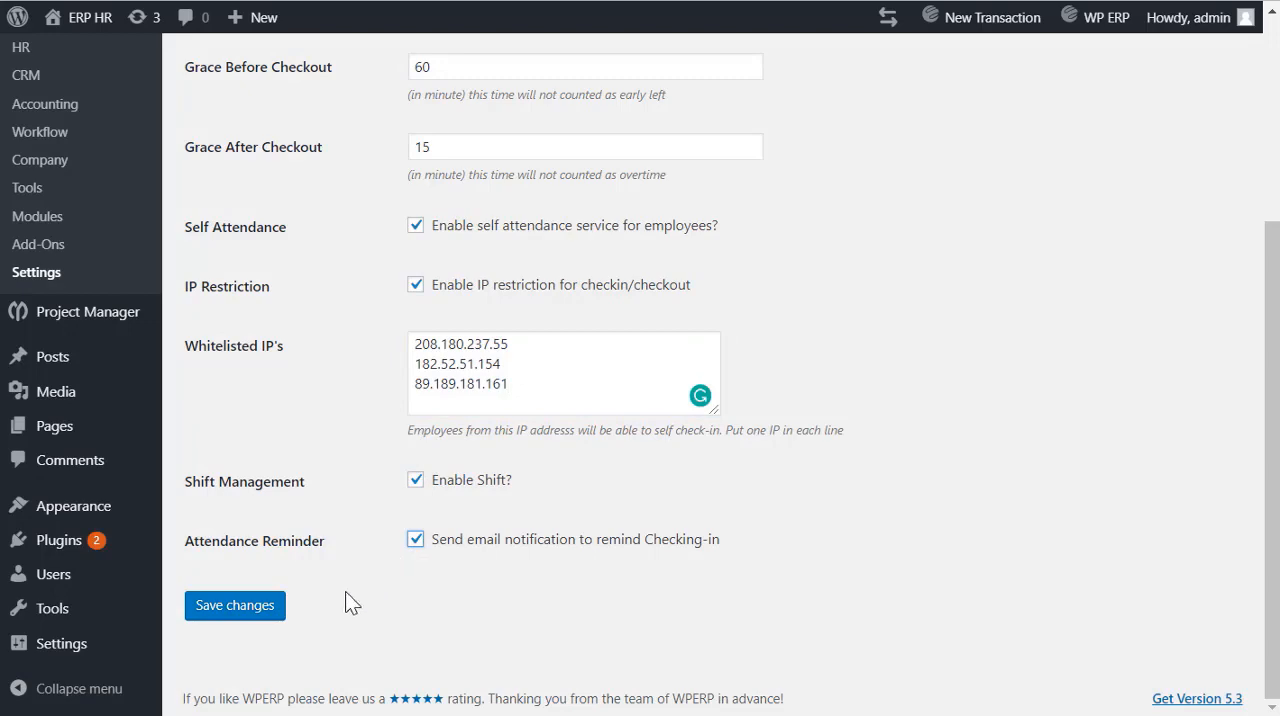
click(234, 604)
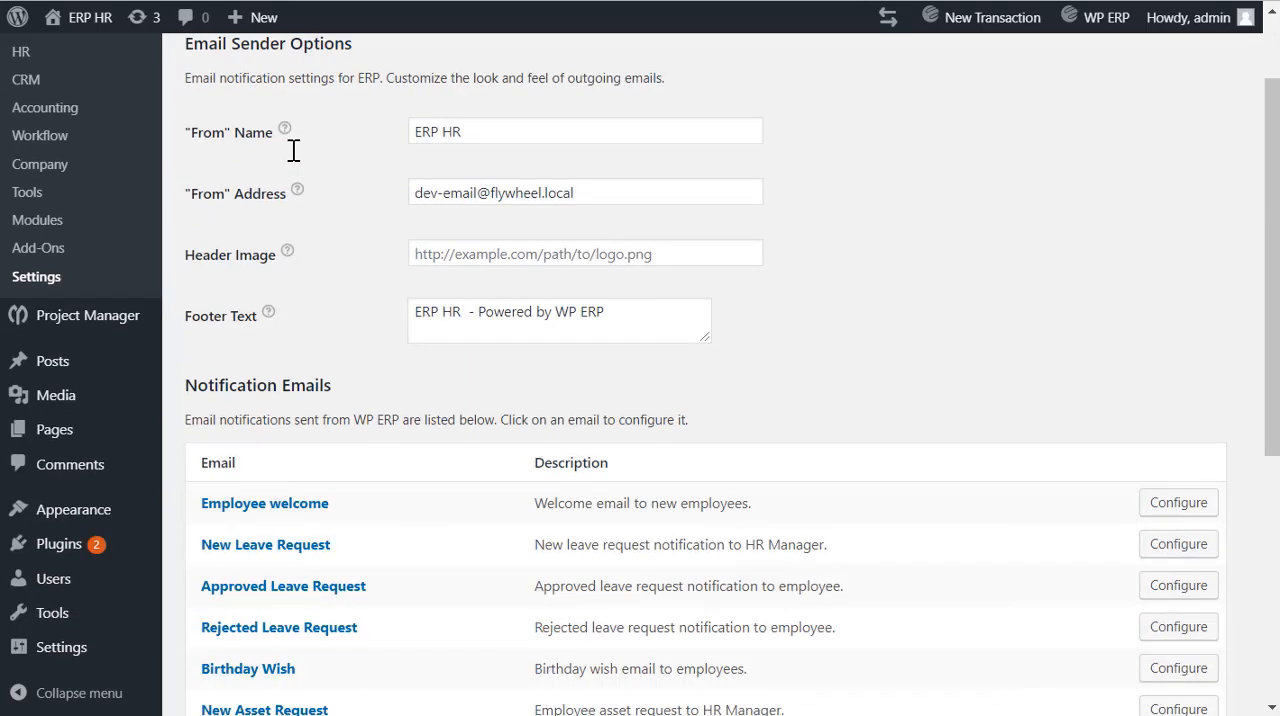
Configure the Attendance Reminder notification email, showing its subject, heading and body.
scroll(down, 3)
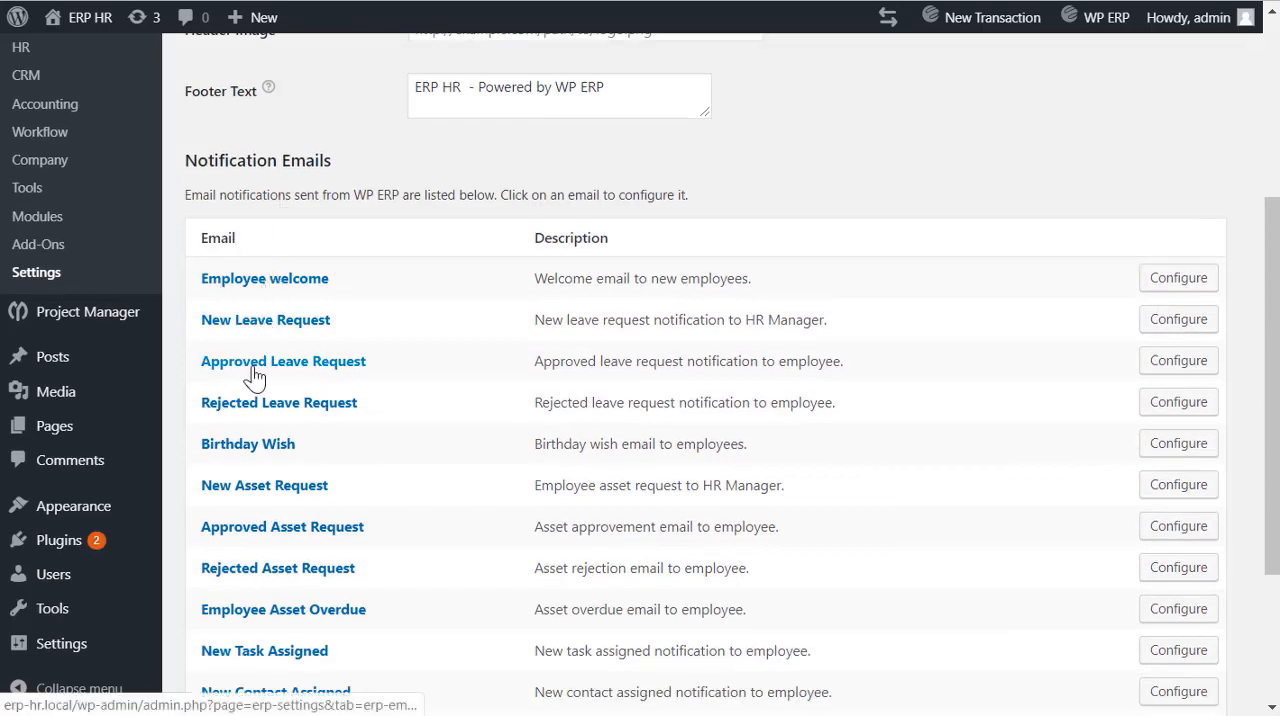
mouse_move(224, 576)
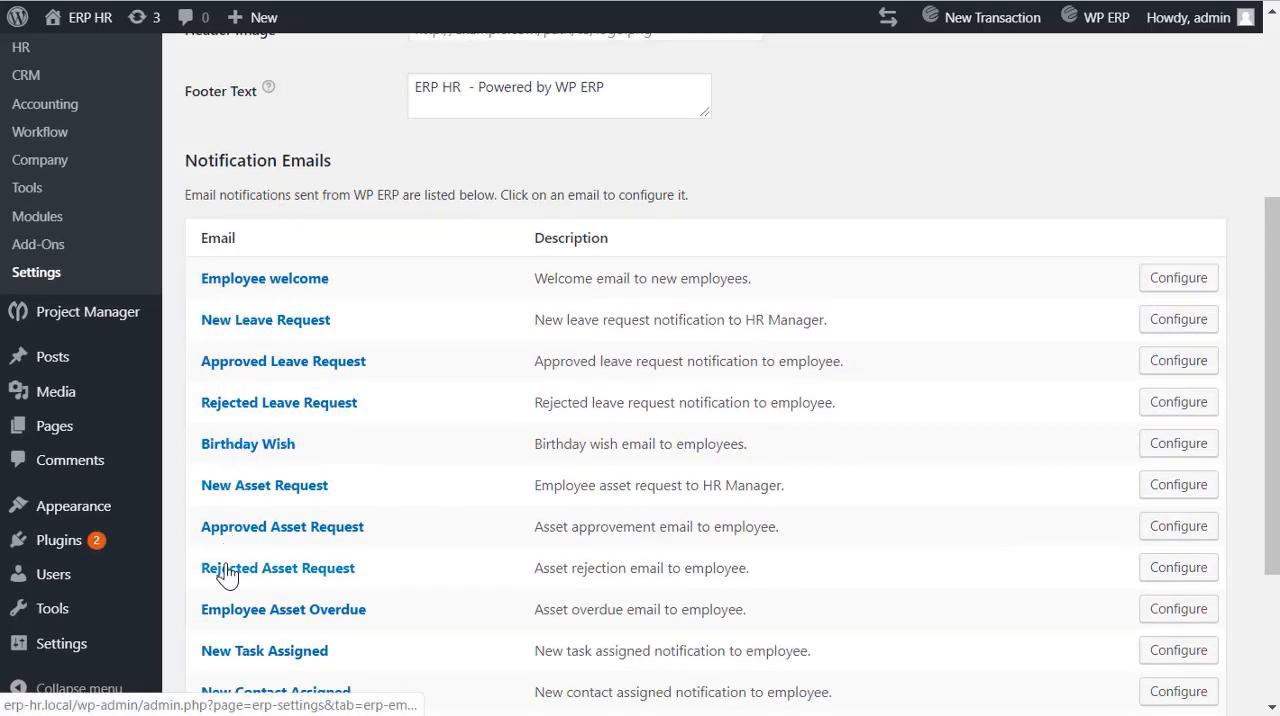
scroll(down, 3)
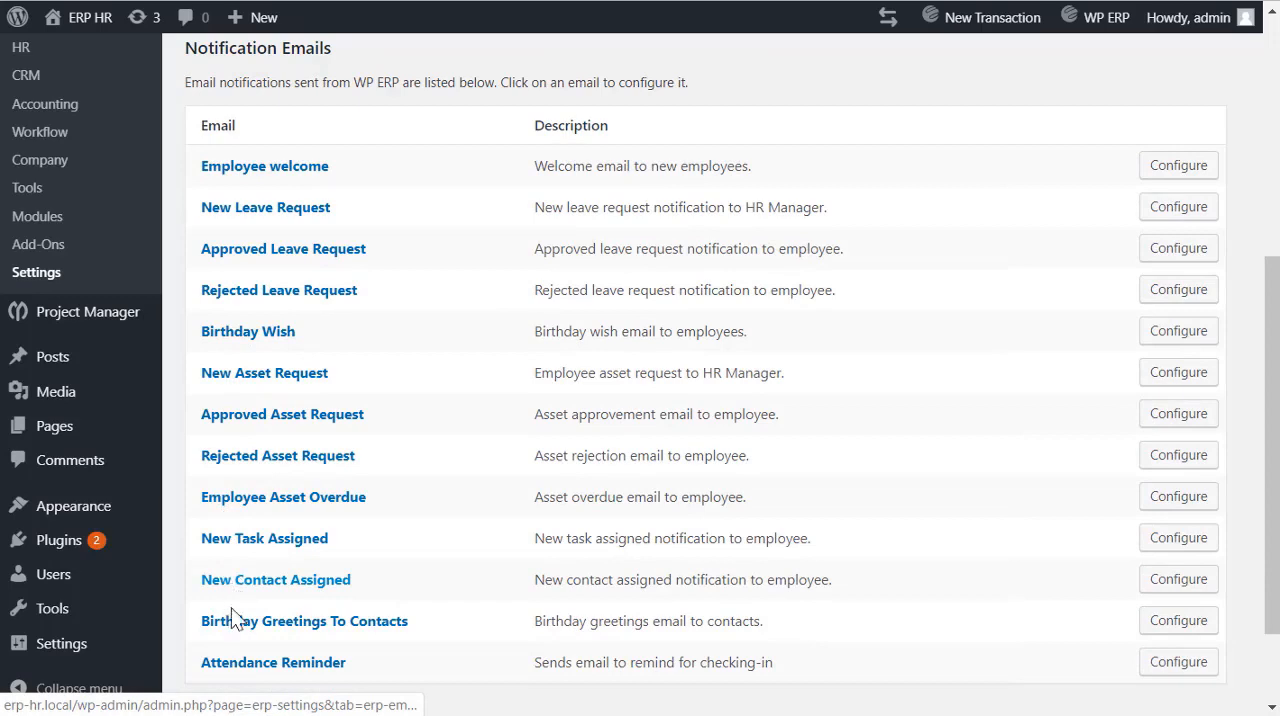
click(1178, 660)
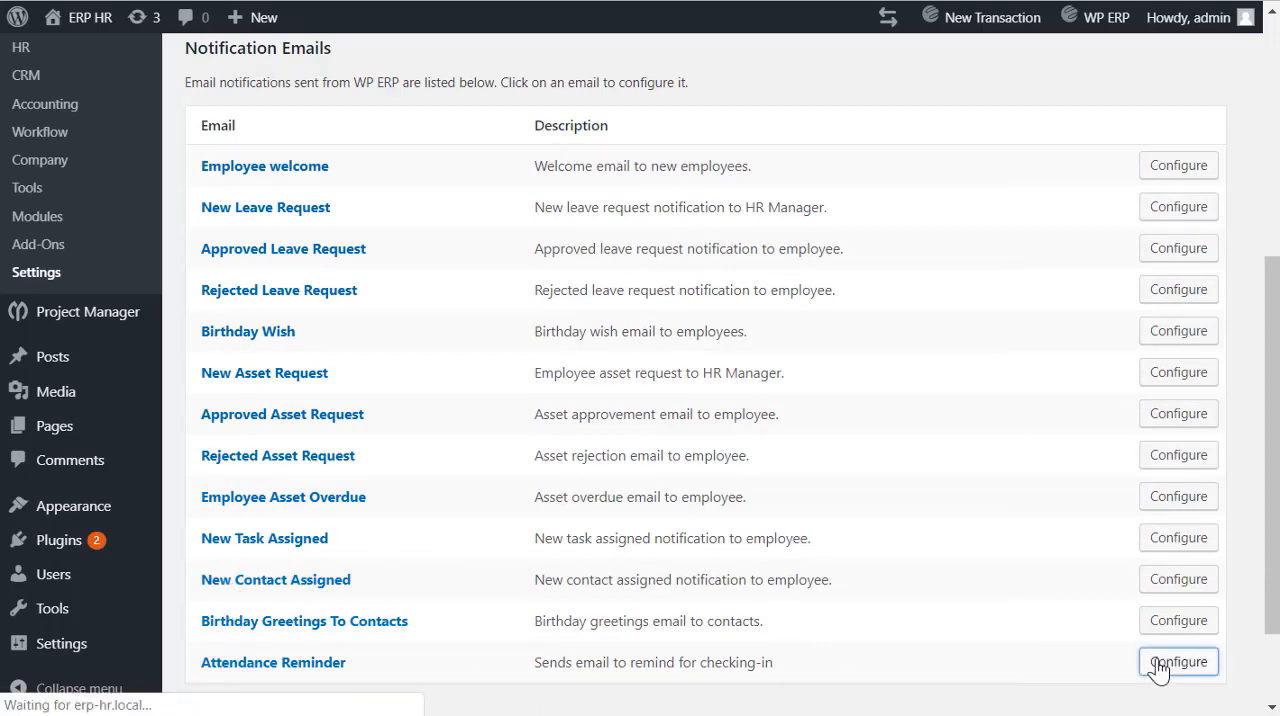
click(1178, 662)
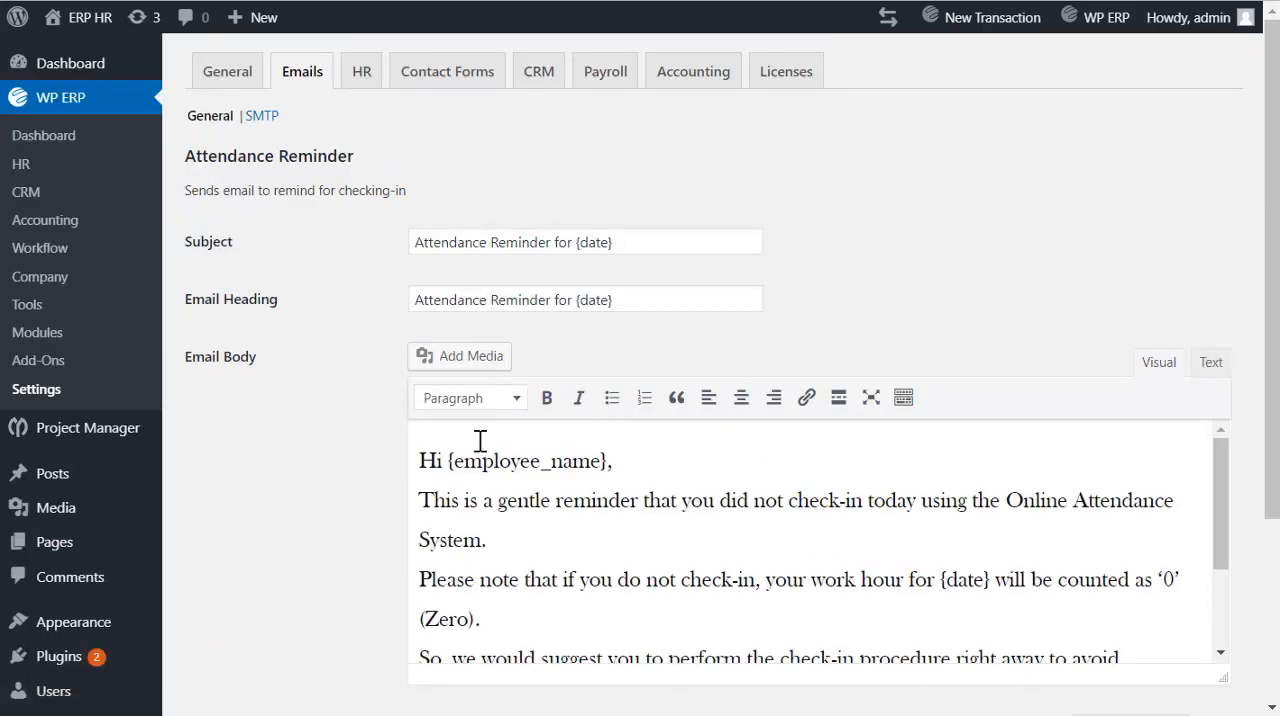
Return to the HR overview and scroll to the attendance status chart and November 2019 leave calendar.
scroll(down, 3)
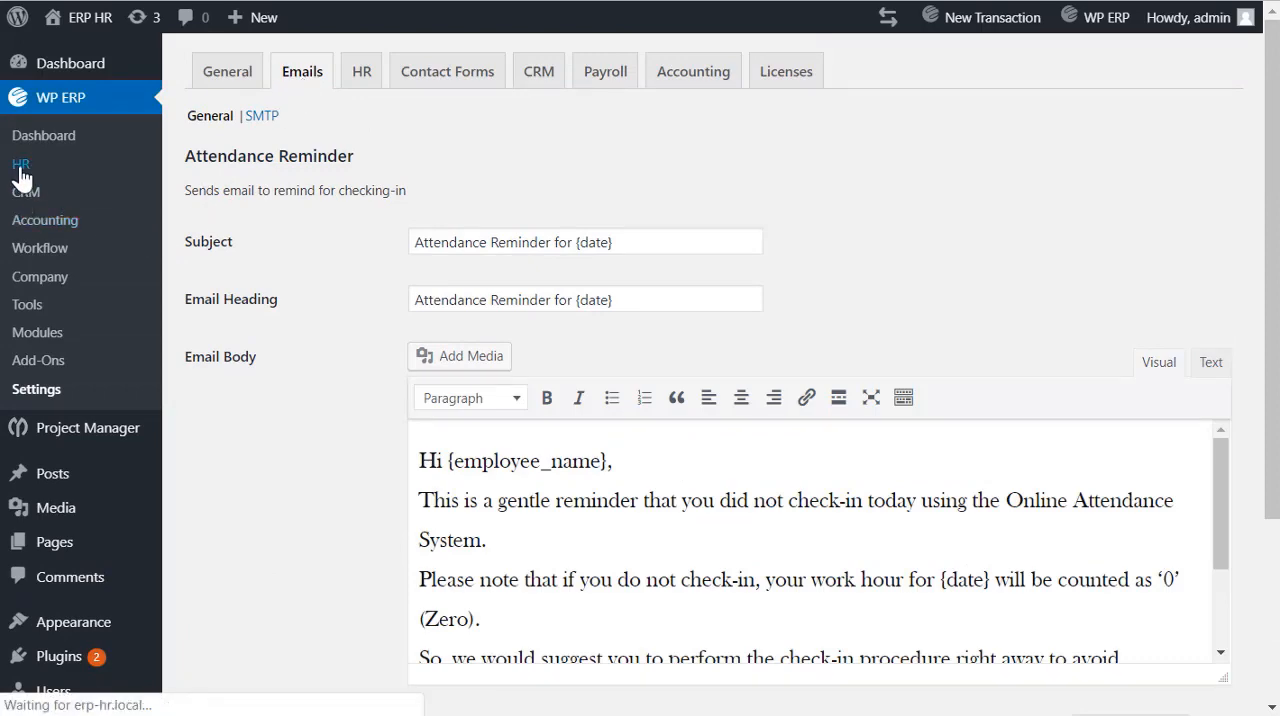
click(20, 164)
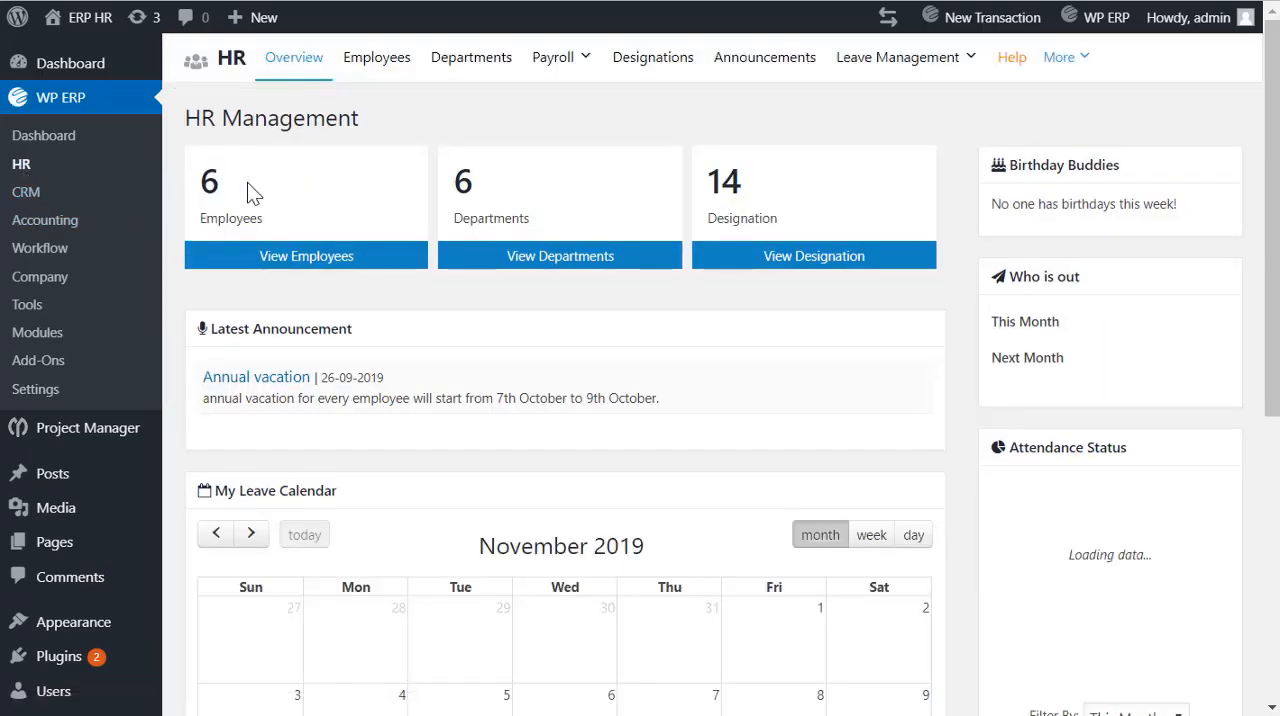
scroll(down, 3)
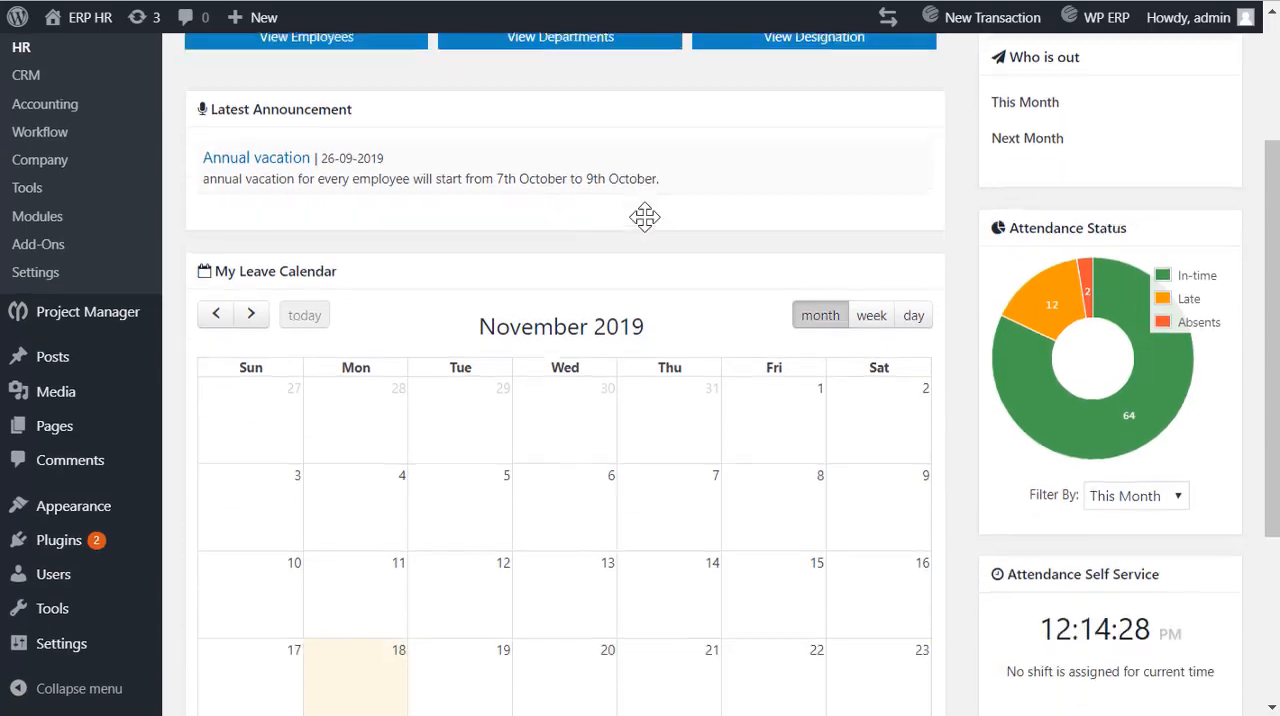
scroll(down, 3)
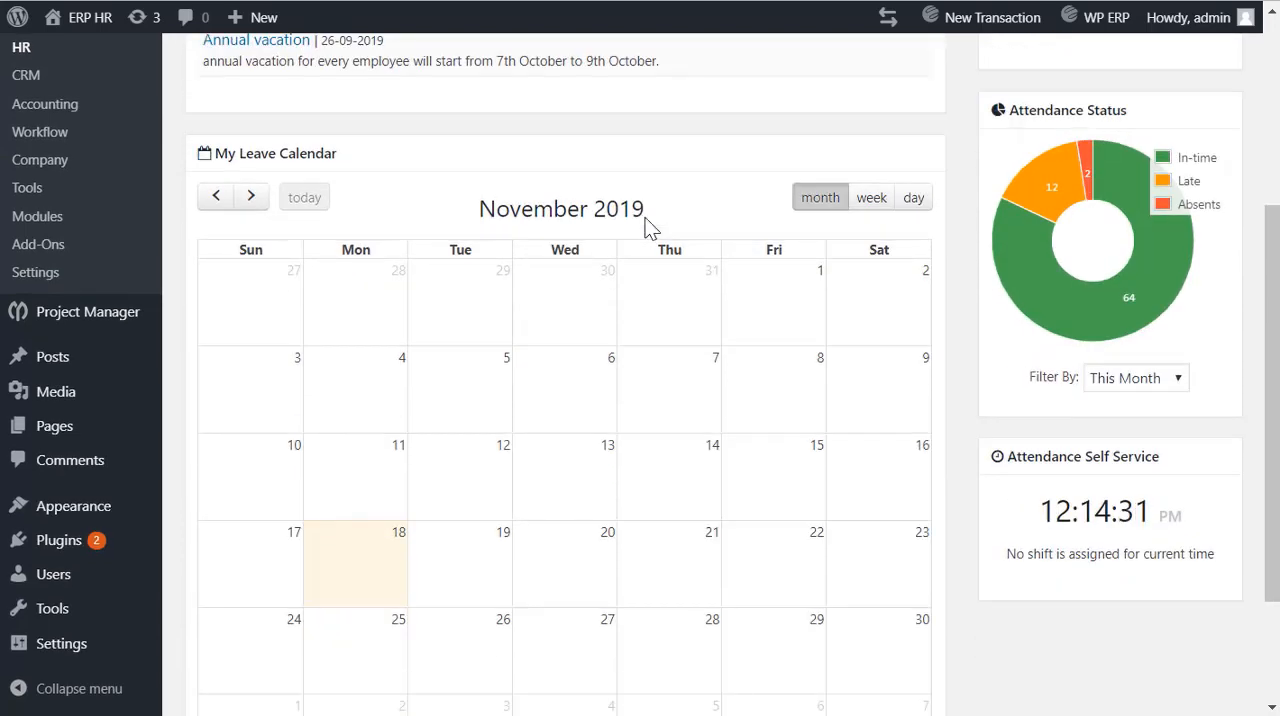